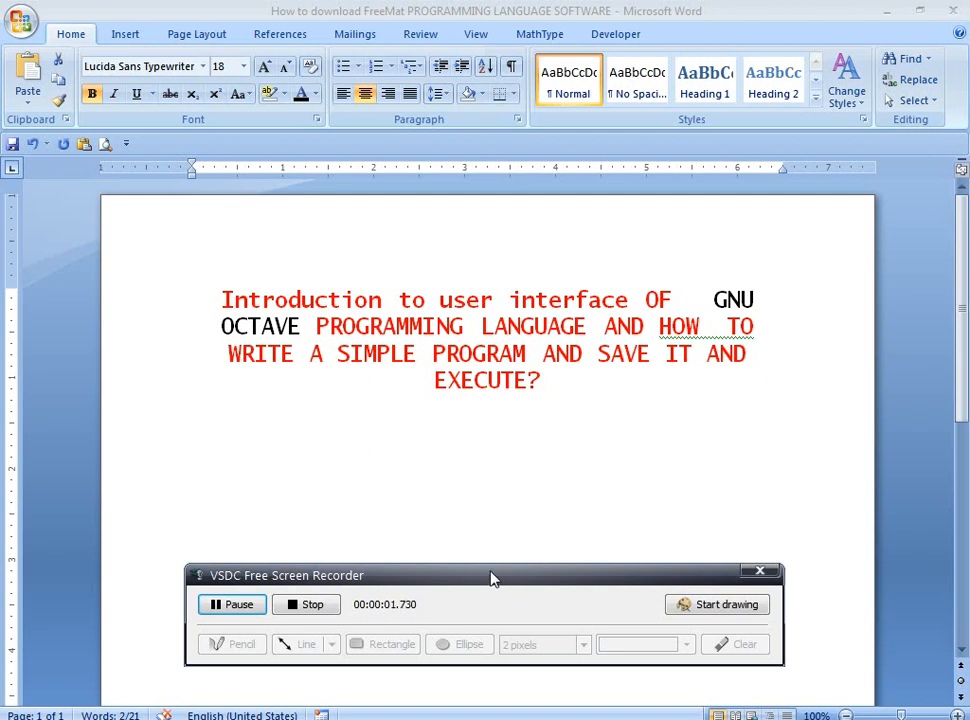
Step: Minimise the GNU Octave tutorial Word document to reveal the desktop
left_click_drag(490, 575, 480, 691)
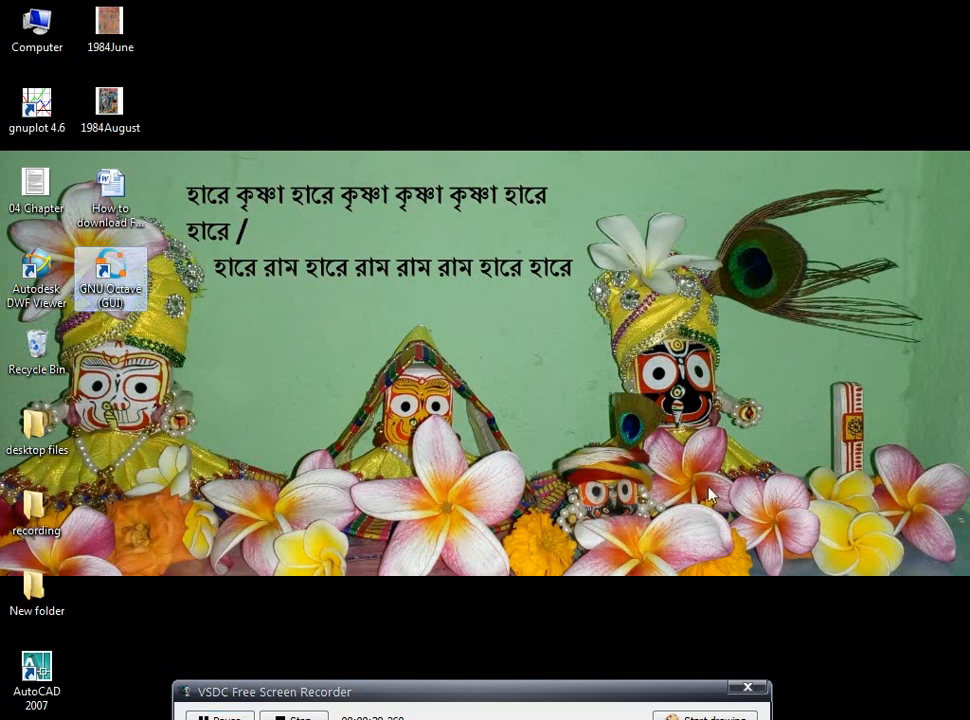
Step: Start GNU Octave 5.1.0 from the GNU Octave (GUI) desktop shortcut
double_click(110, 275)
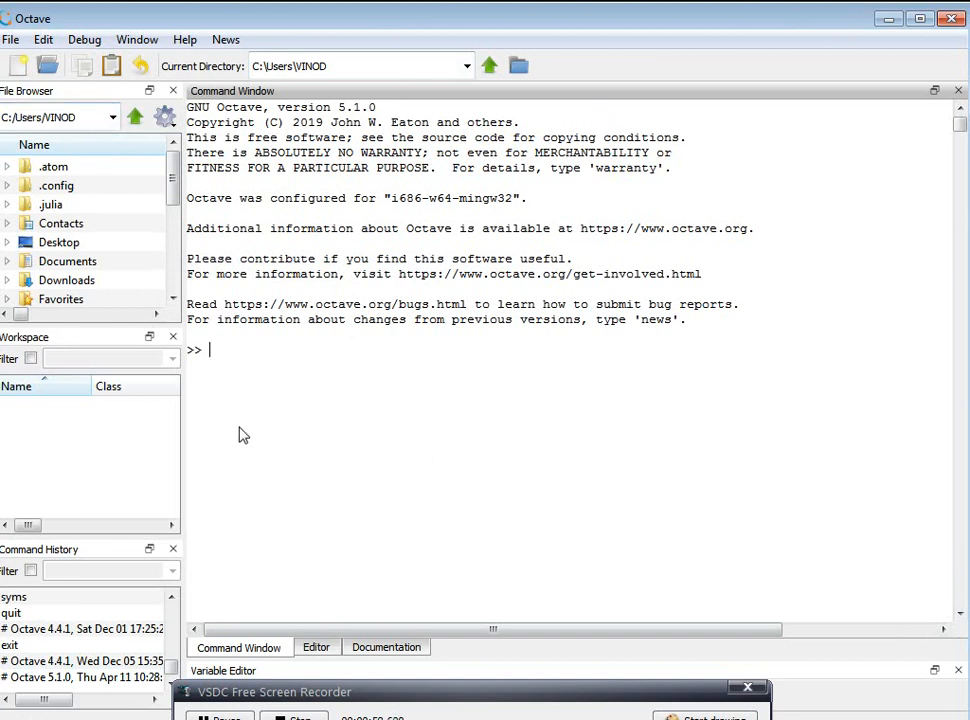
mouse_move(420, 141)
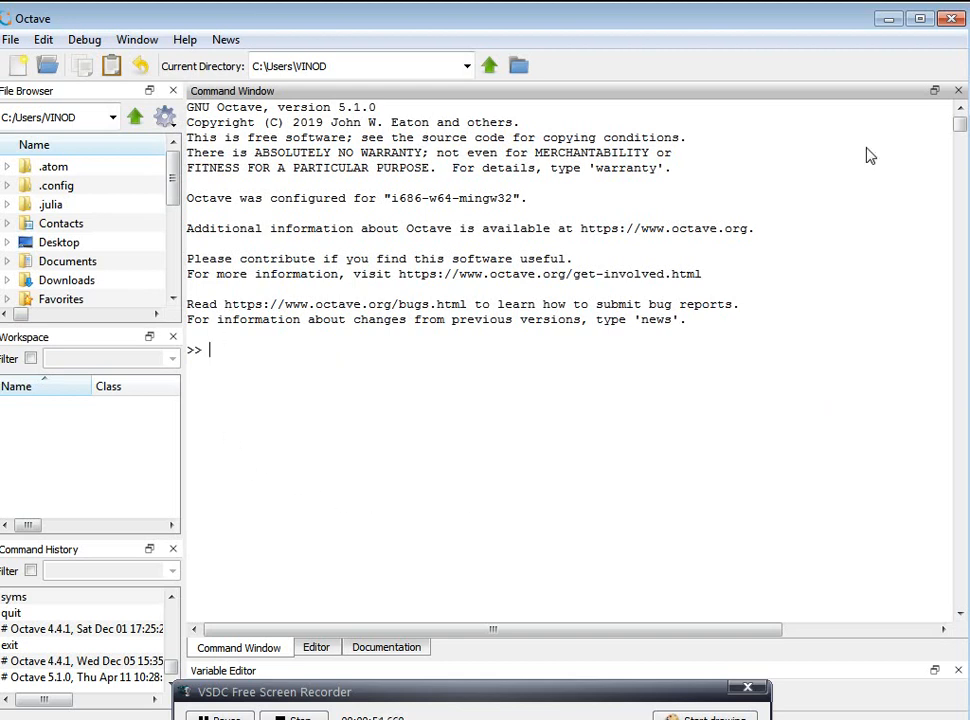
mouse_move(268, 470)
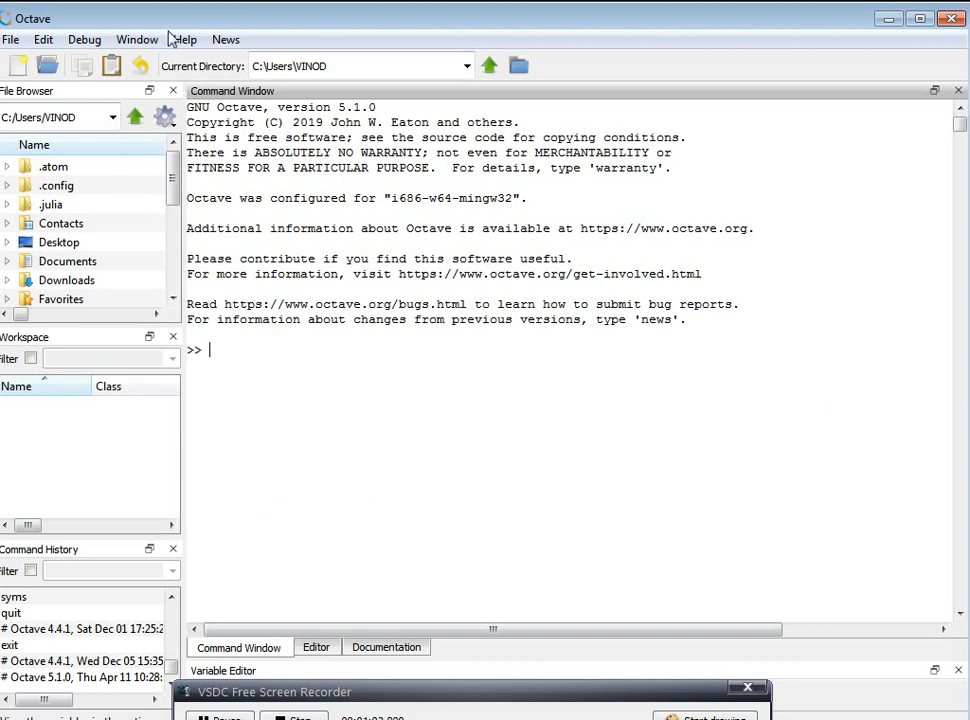
mouse_move(563, 551)
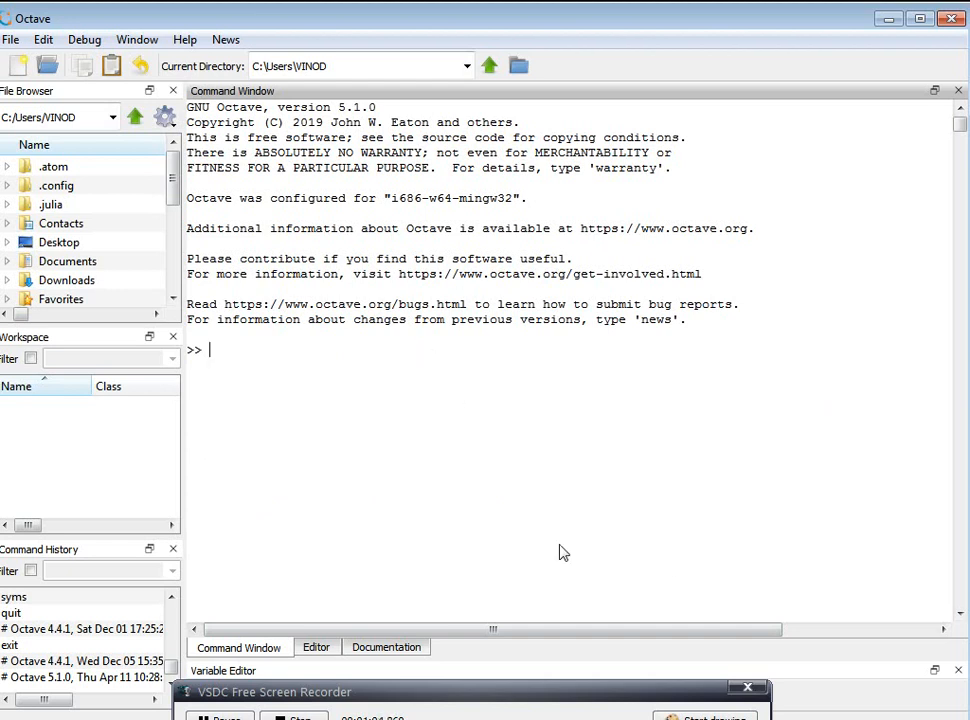
mouse_move(578, 632)
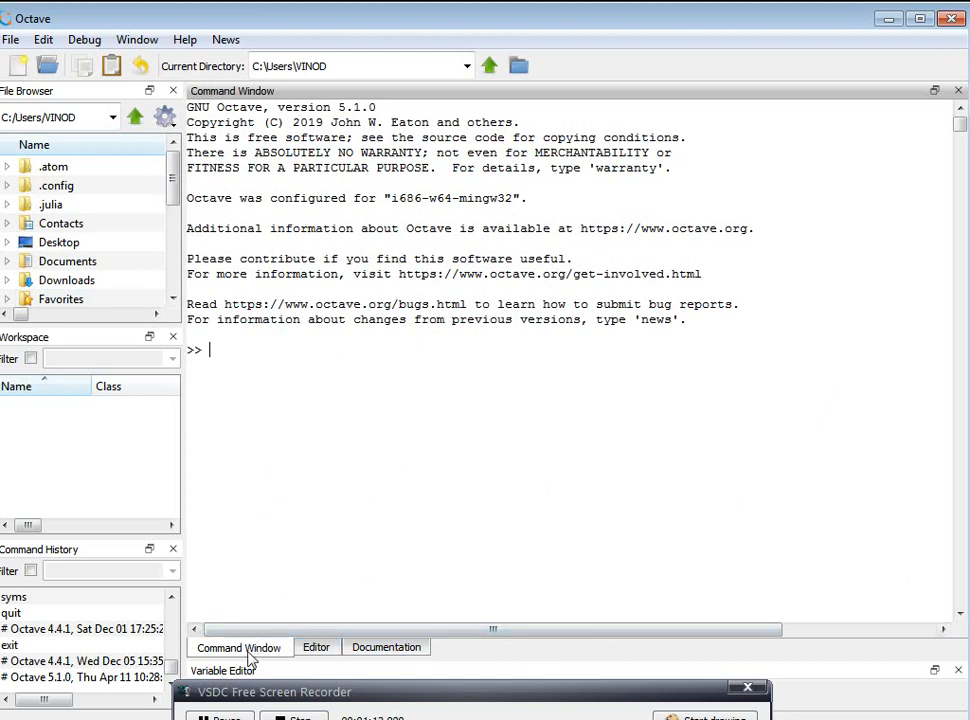
Step: Switch to the Editor tab to show an empty unnamed script
left_click(316, 647)
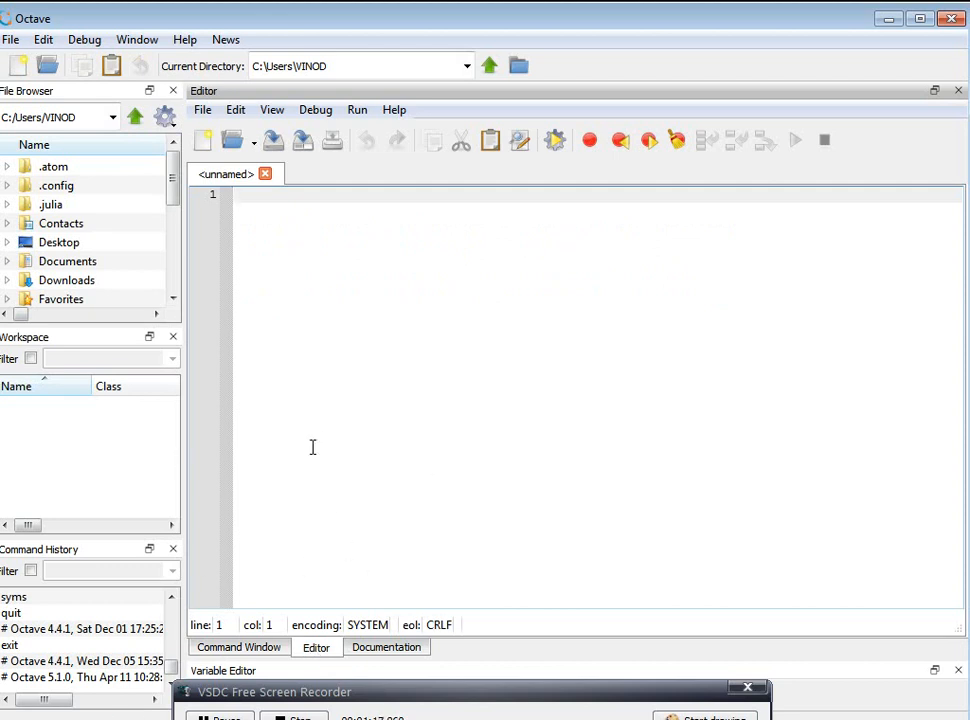
mouse_move(298, 257)
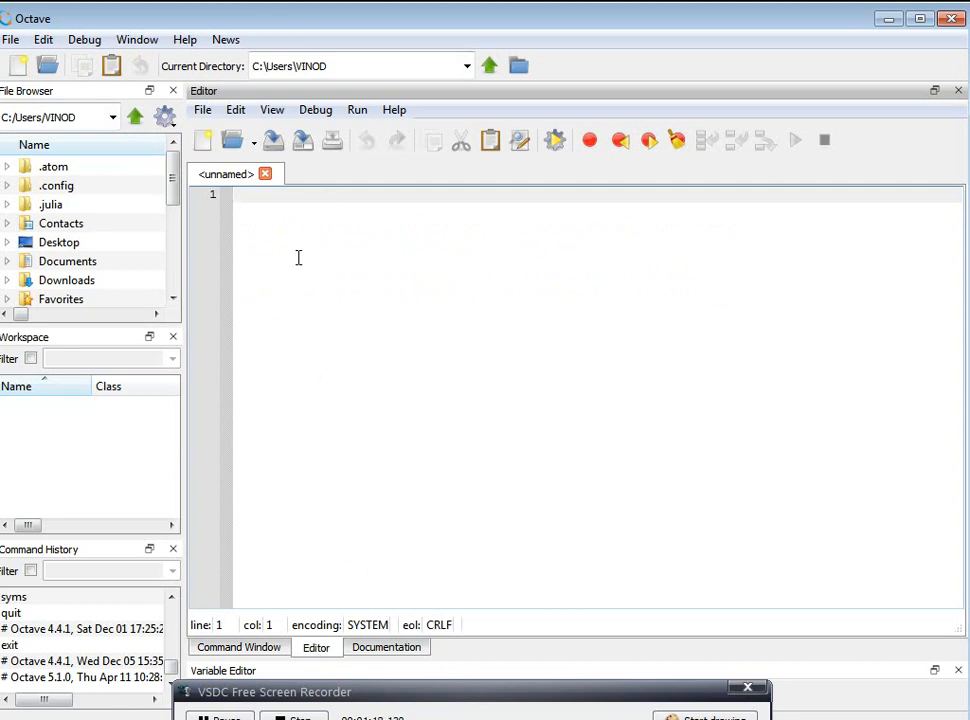
mouse_move(409, 373)
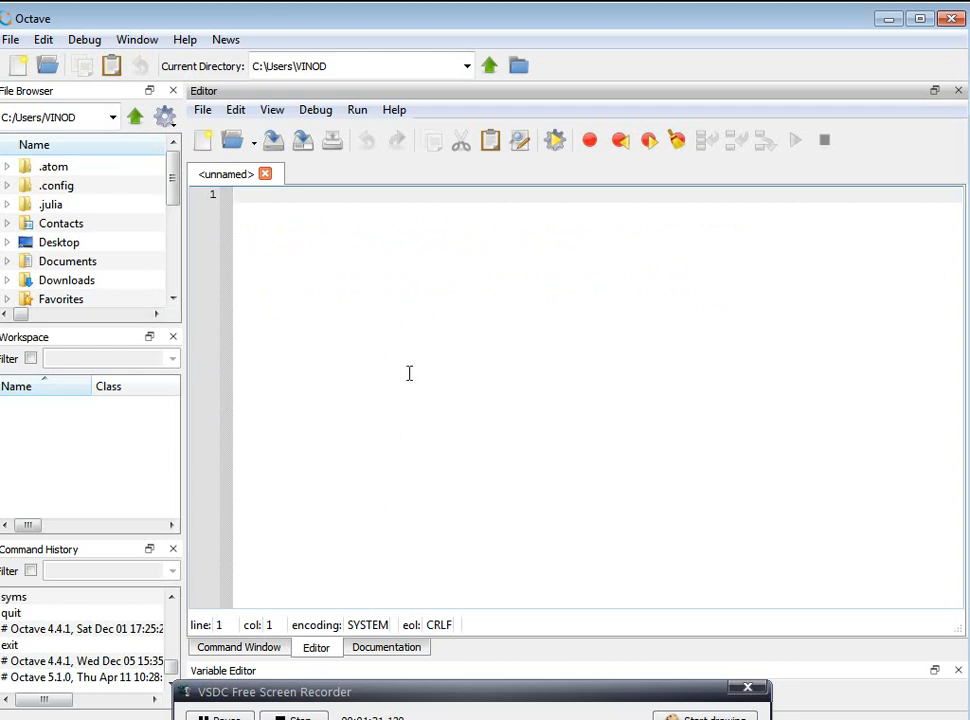
mouse_move(345, 358)
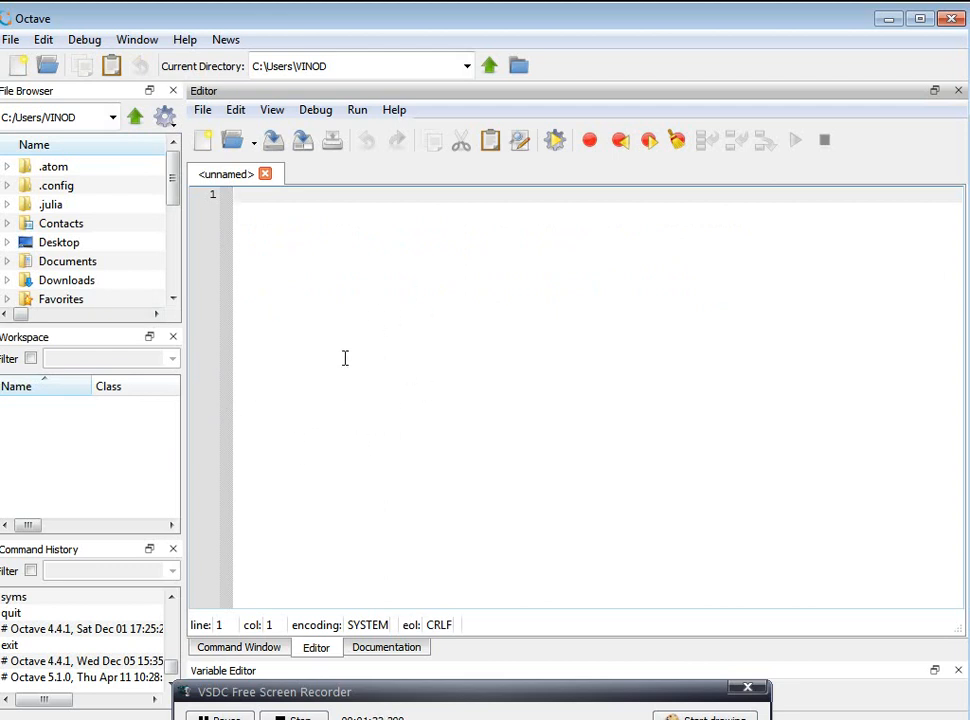
left_click(238, 647)
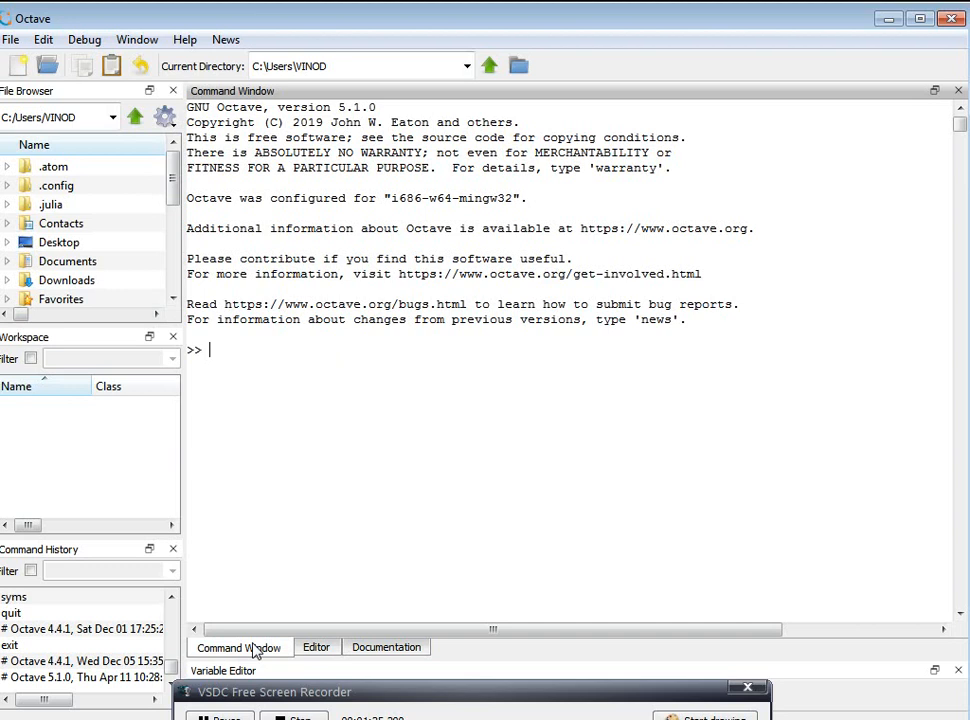
mouse_move(315, 459)
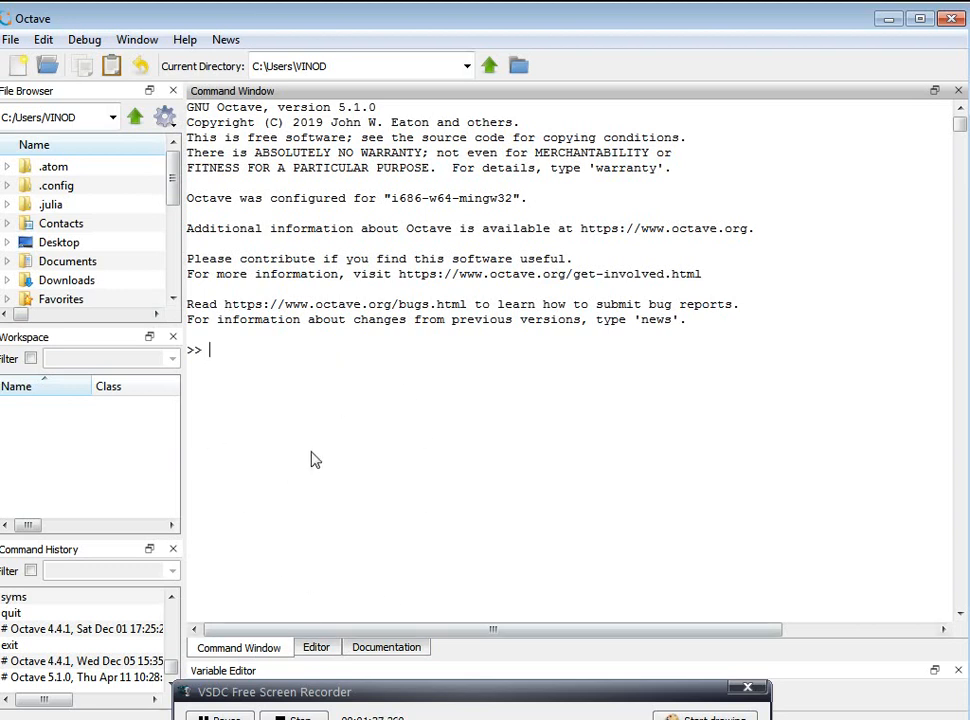
mouse_move(230, 417)
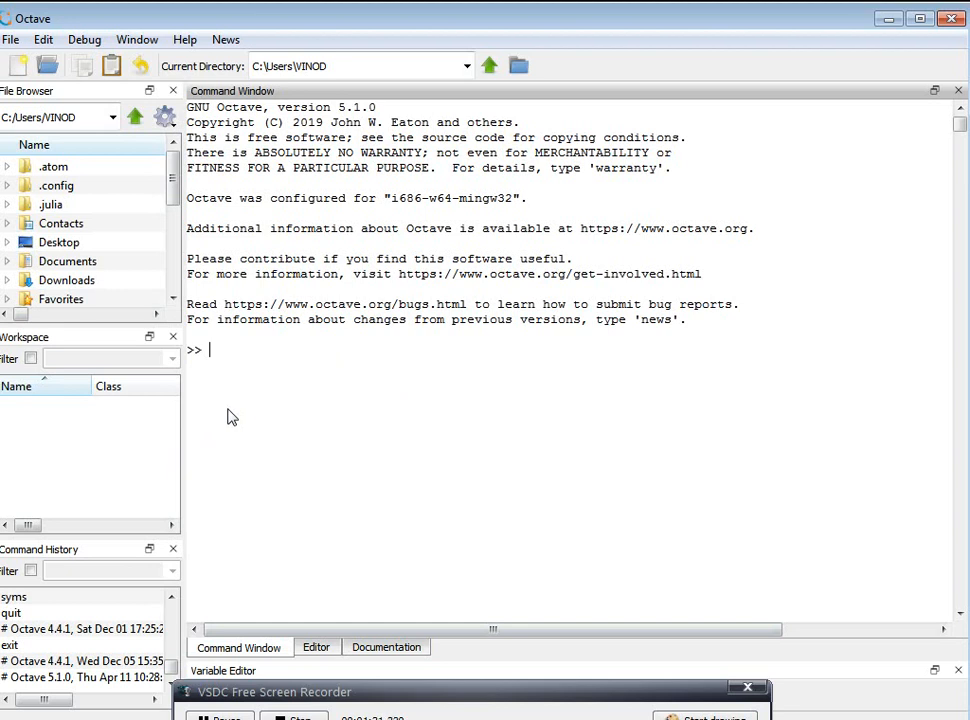
left_click(316, 647)
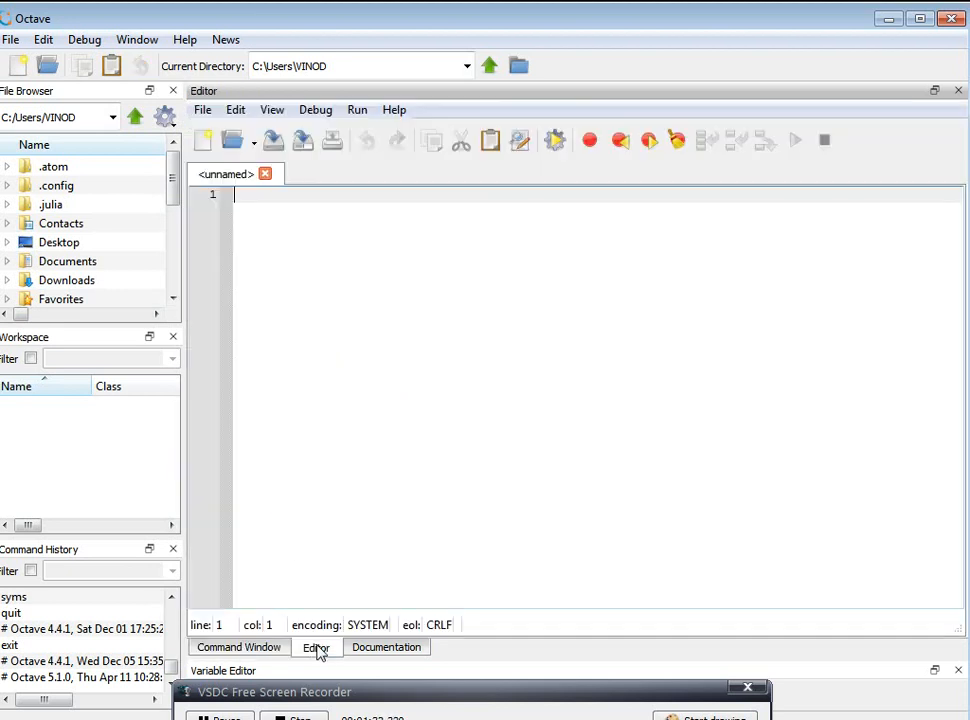
mouse_move(334, 385)
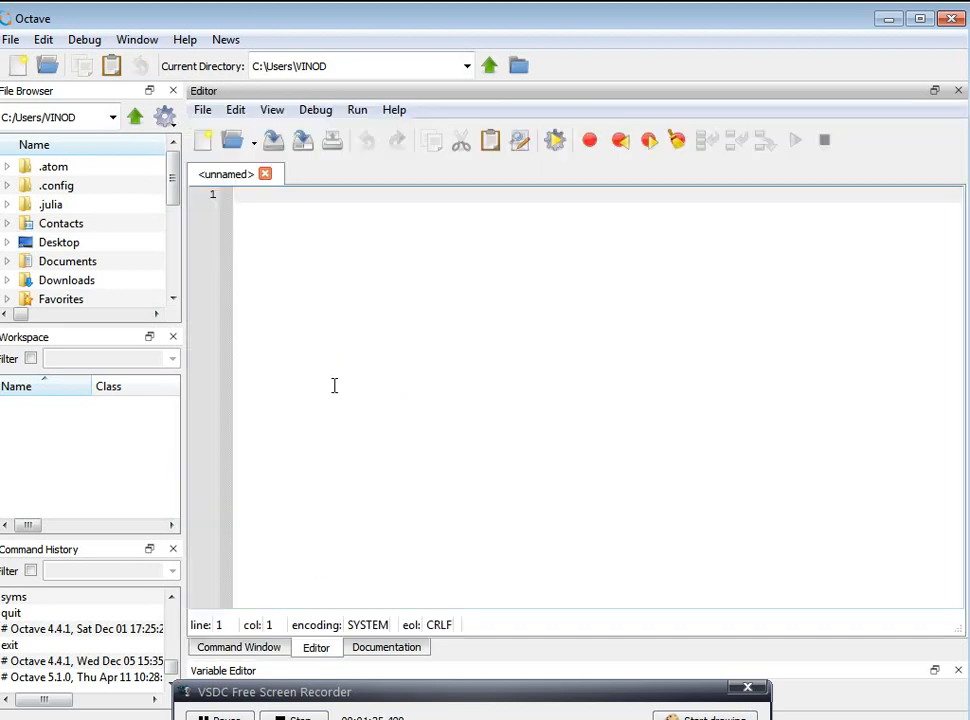
Step: Start the script with clc and clear all lines
type("CLC")
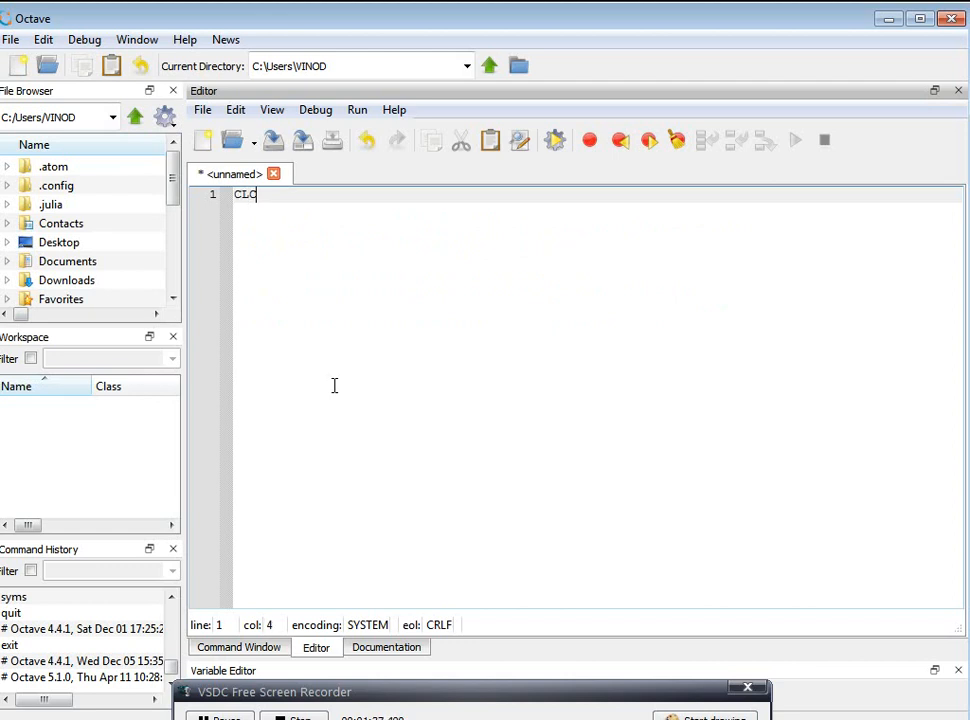
key("BackSpace")
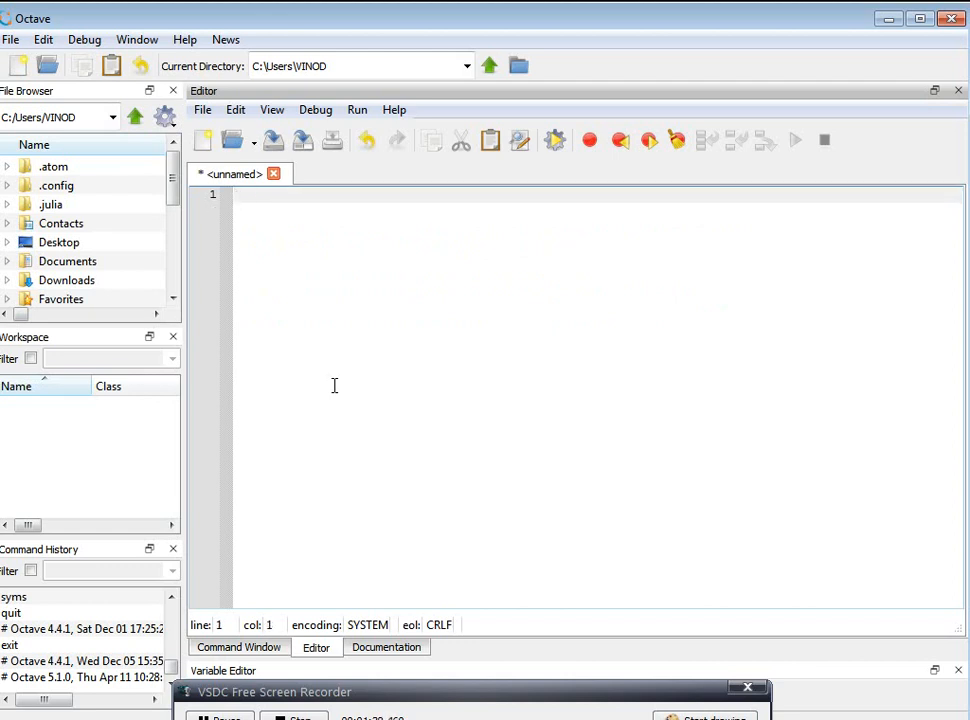
type("clc")
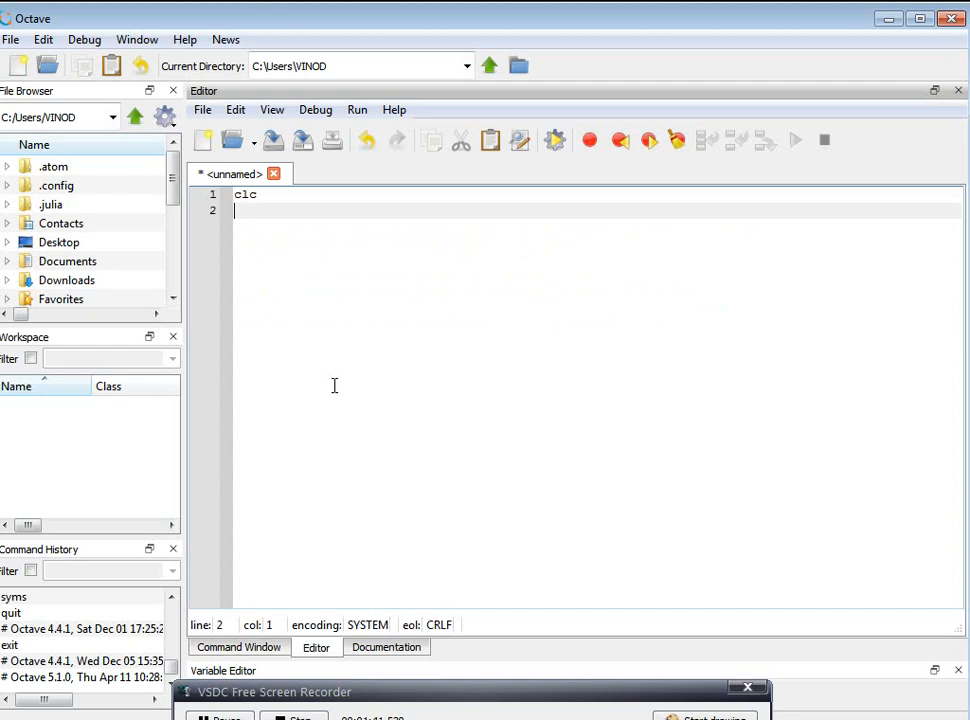
type("clear all")
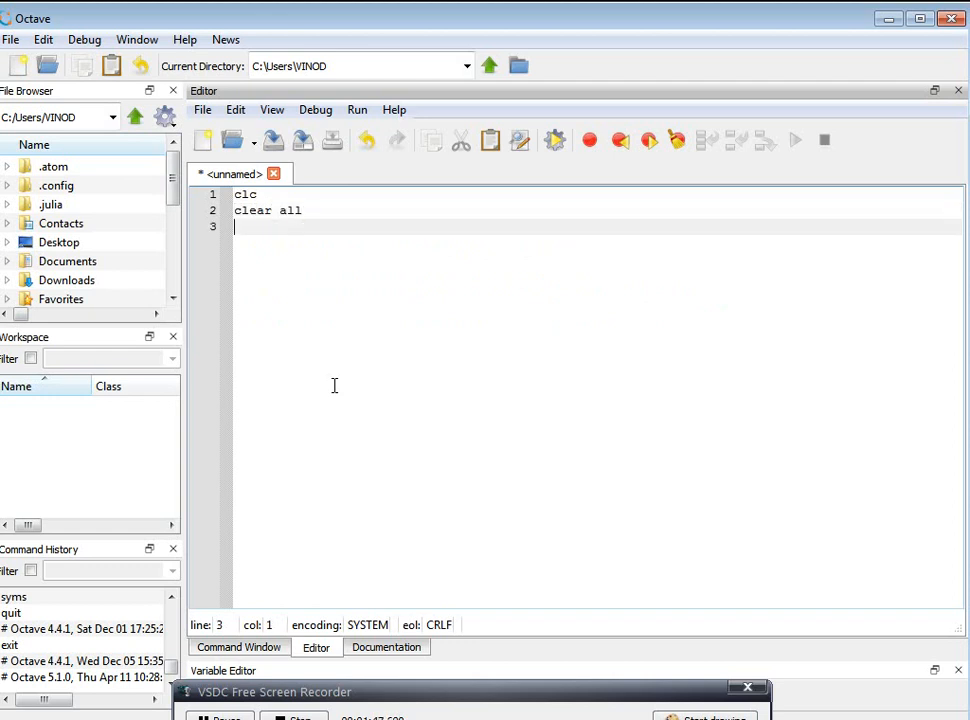
Step: Define matrix a=[1 2 3;1 4 5;16 10 20]
type("a=")
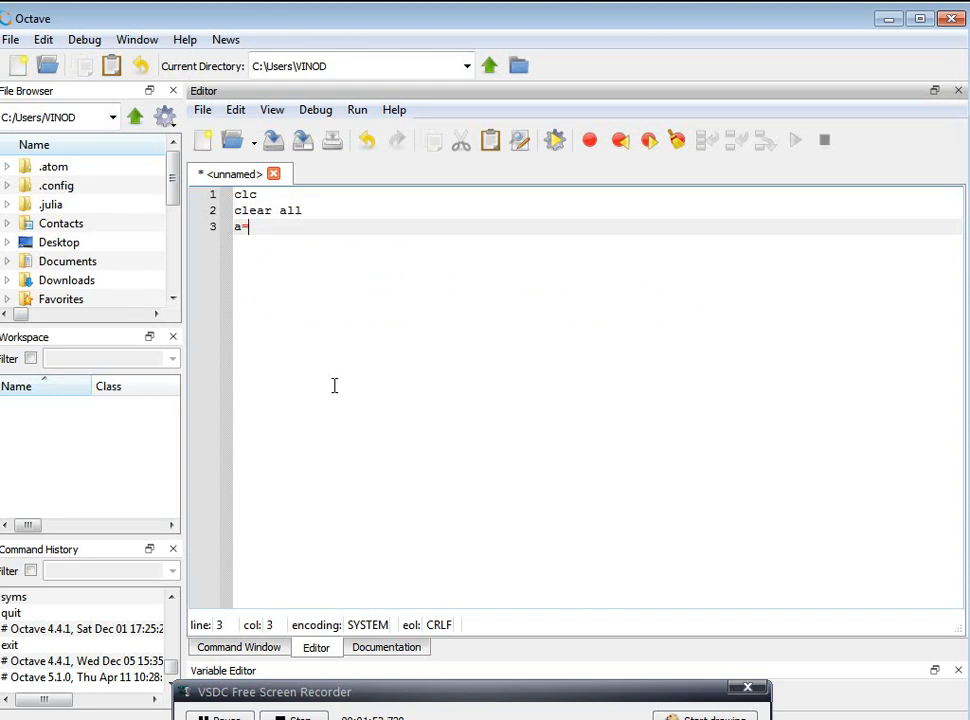
type("[")
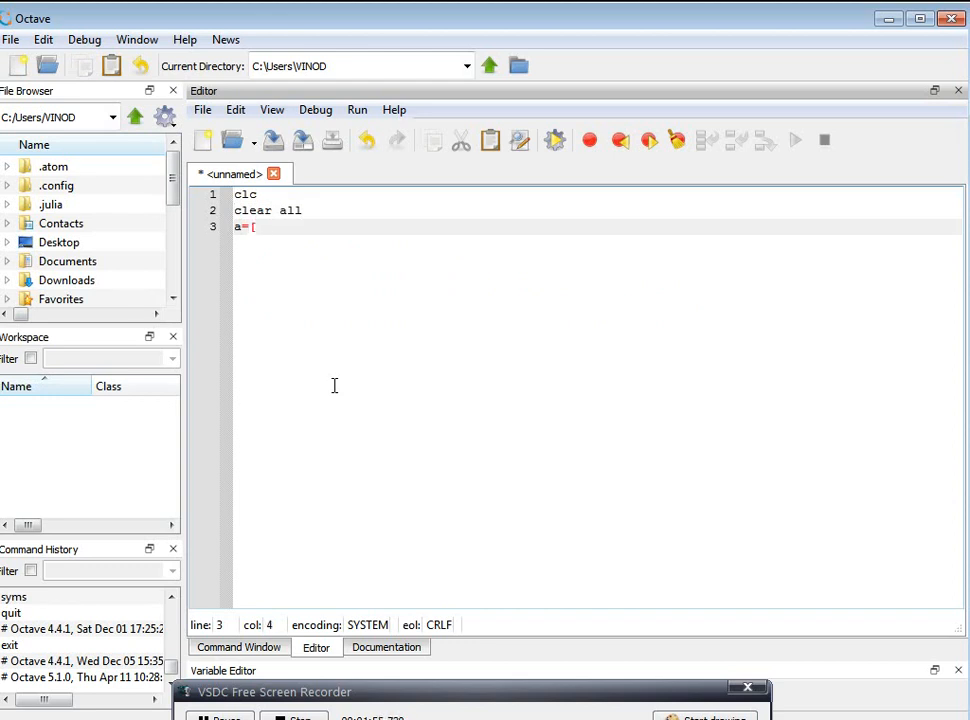
type("1 2 3")
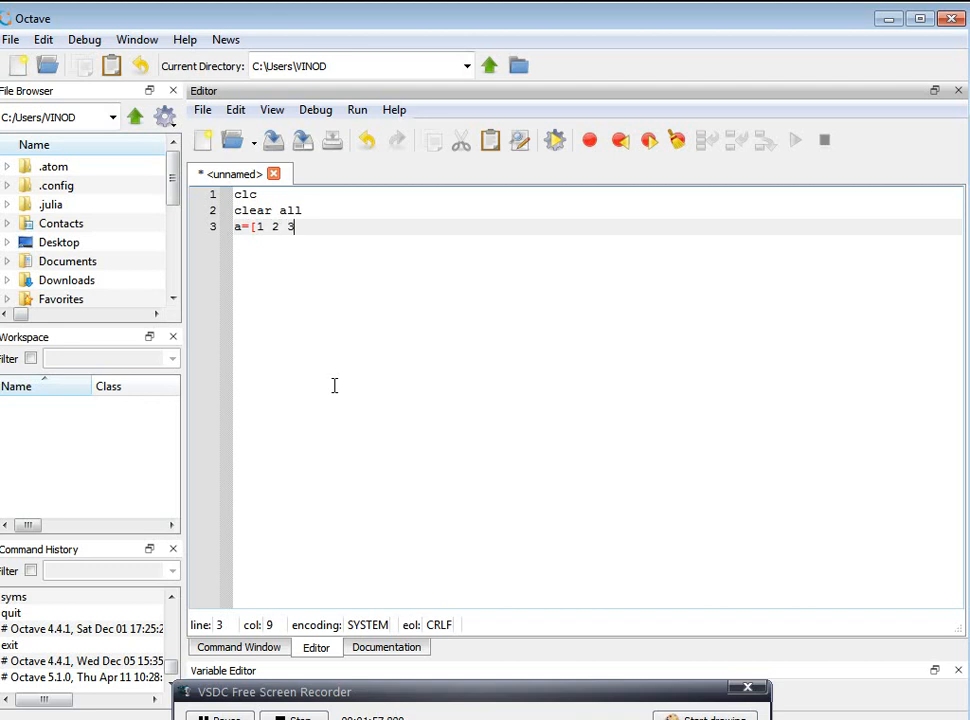
type(";1")
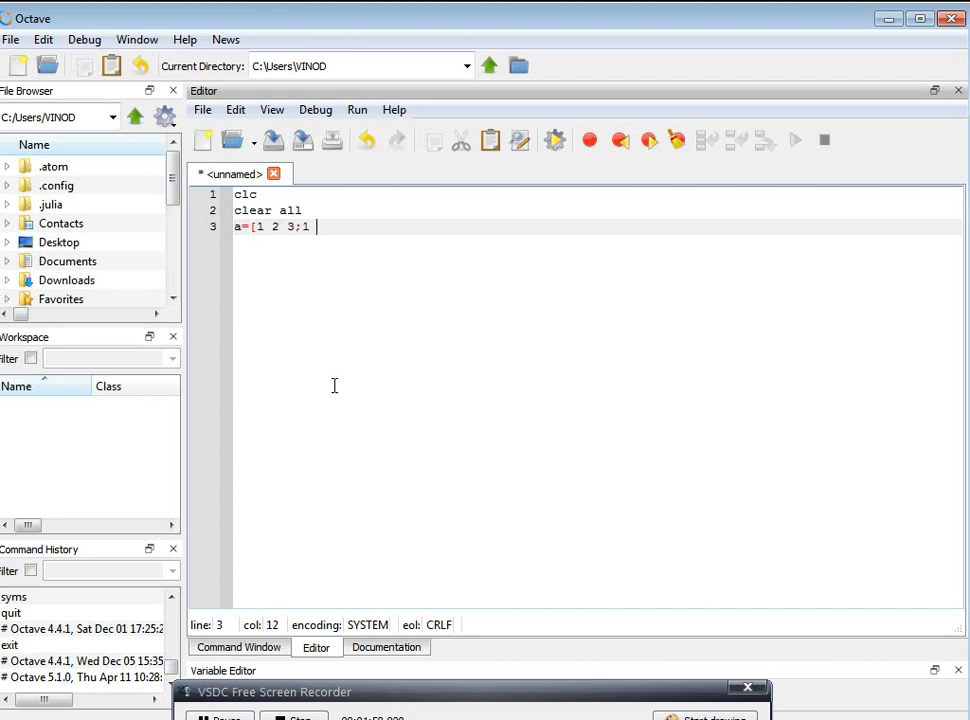
type("4 5;")
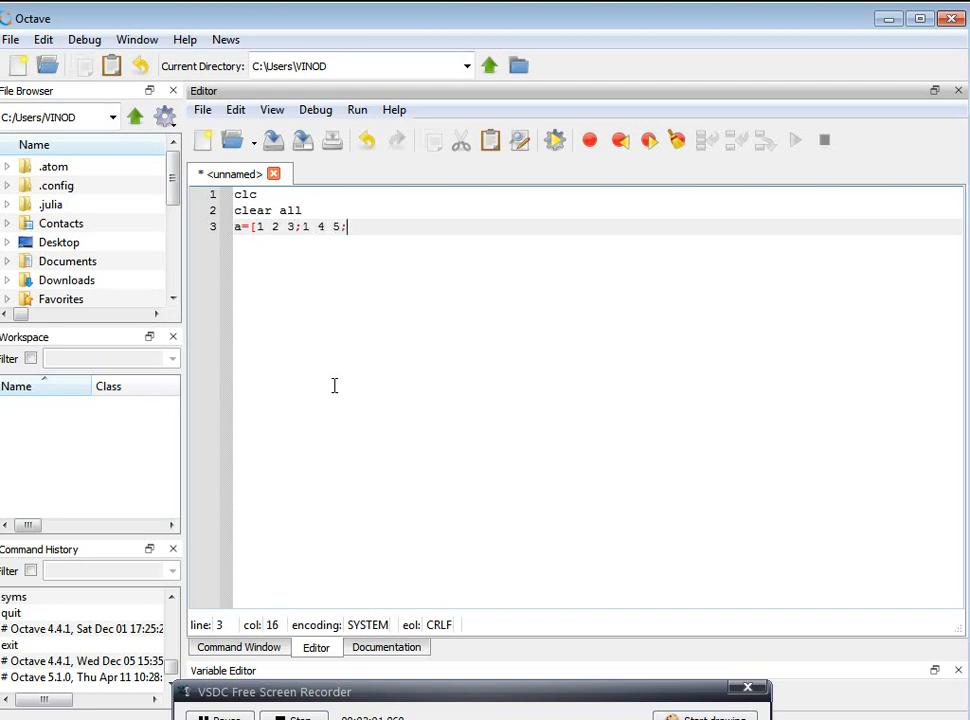
type("1")
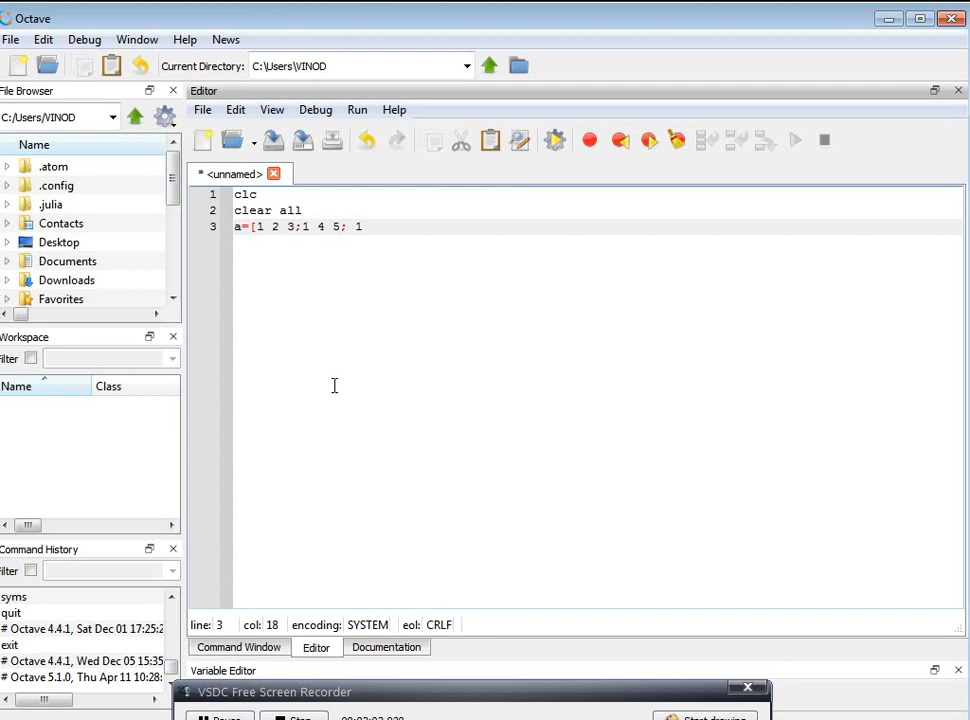
type("6 10")
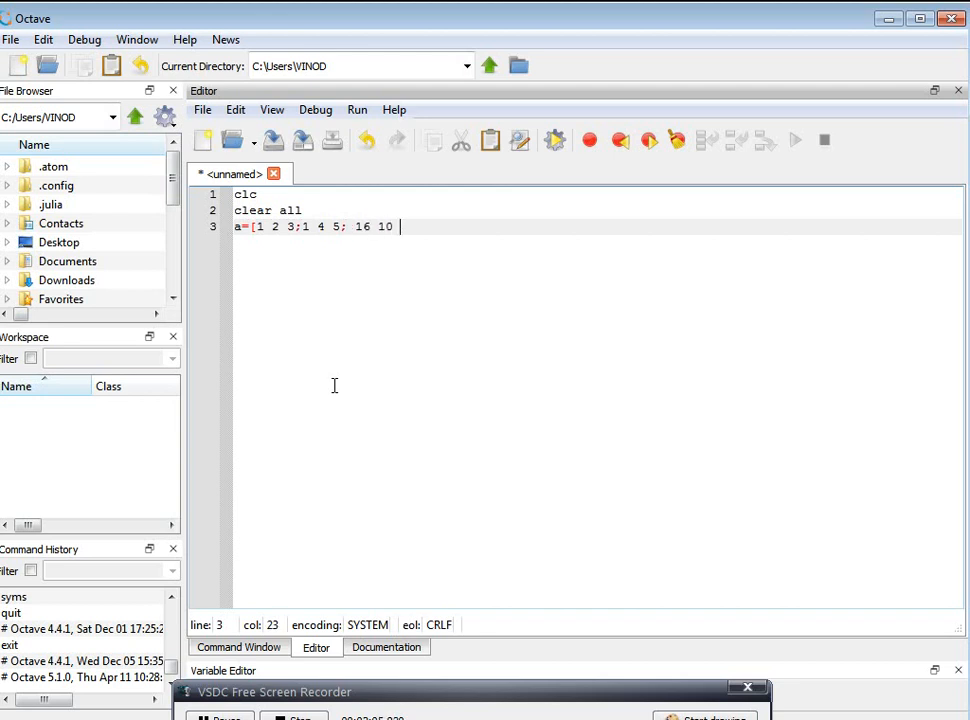
type("20]")
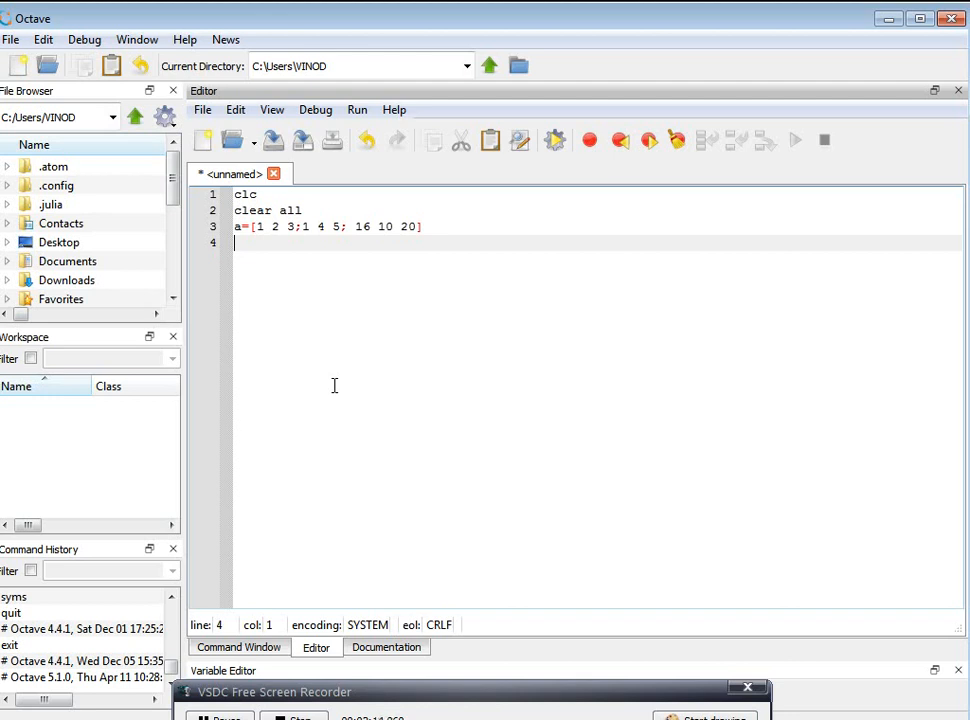
Step: Define matrix b=[1 5 6;10 20 30;0 10 30]
type("b=[")
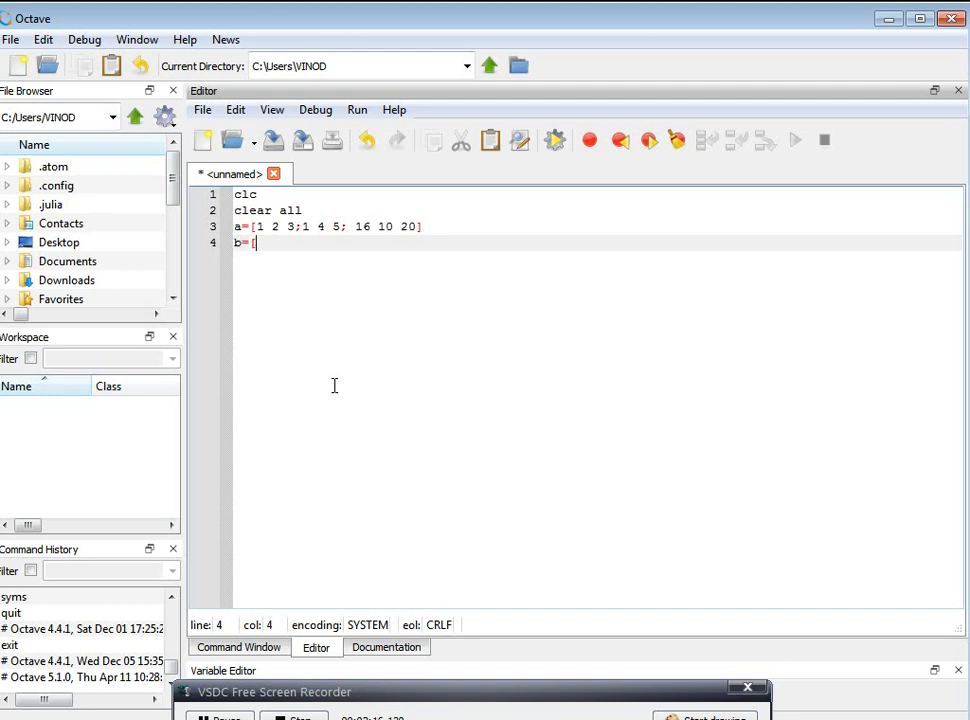
type("[1 5")
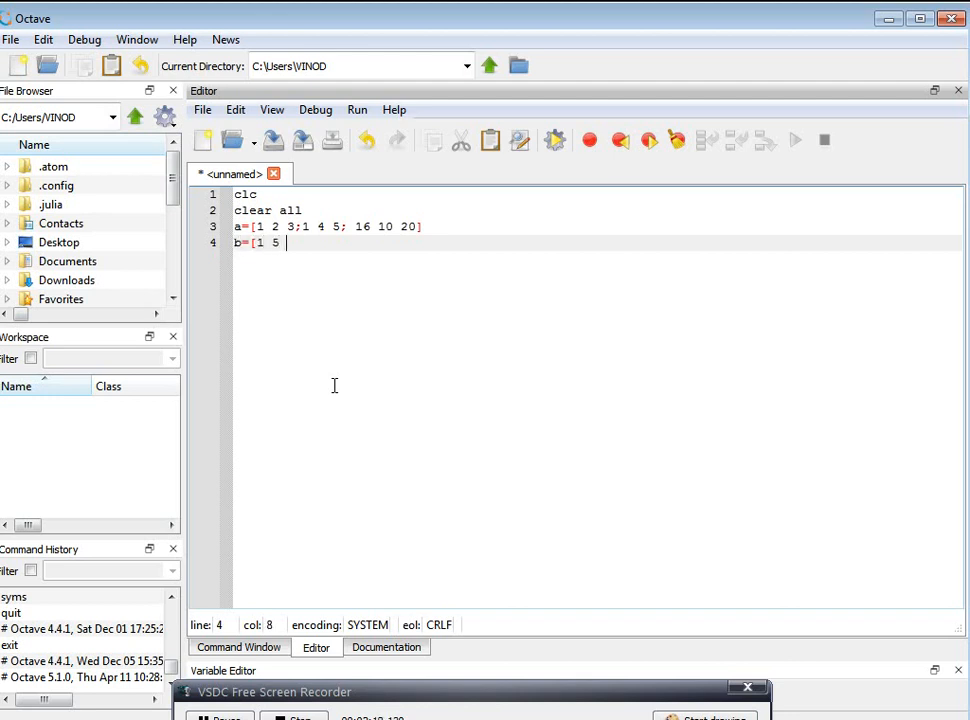
type("6")
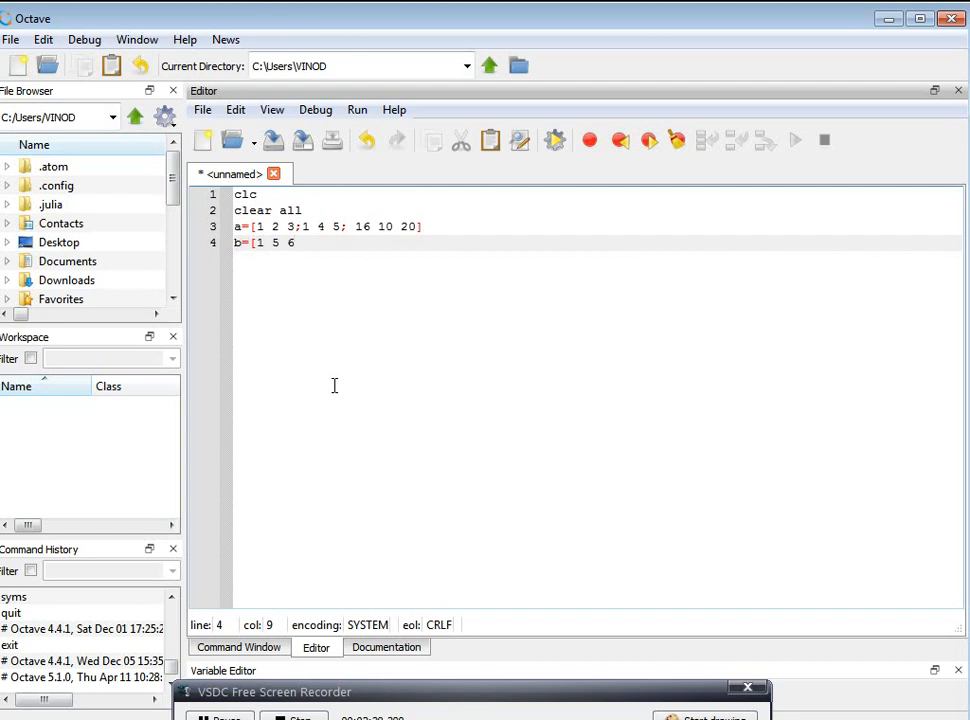
type(";10")
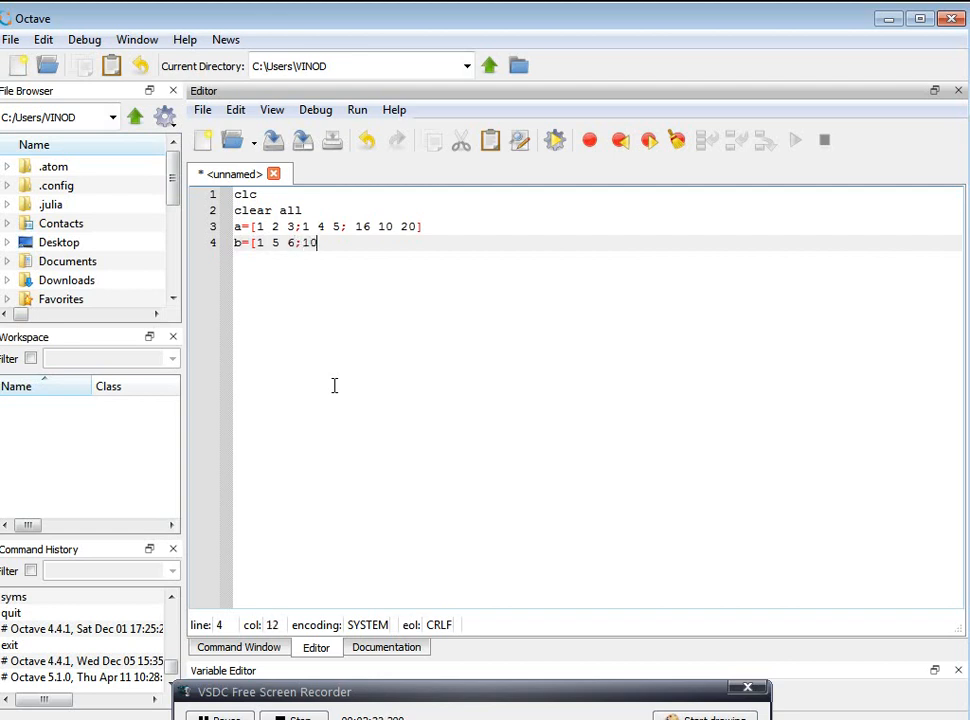
type("20")
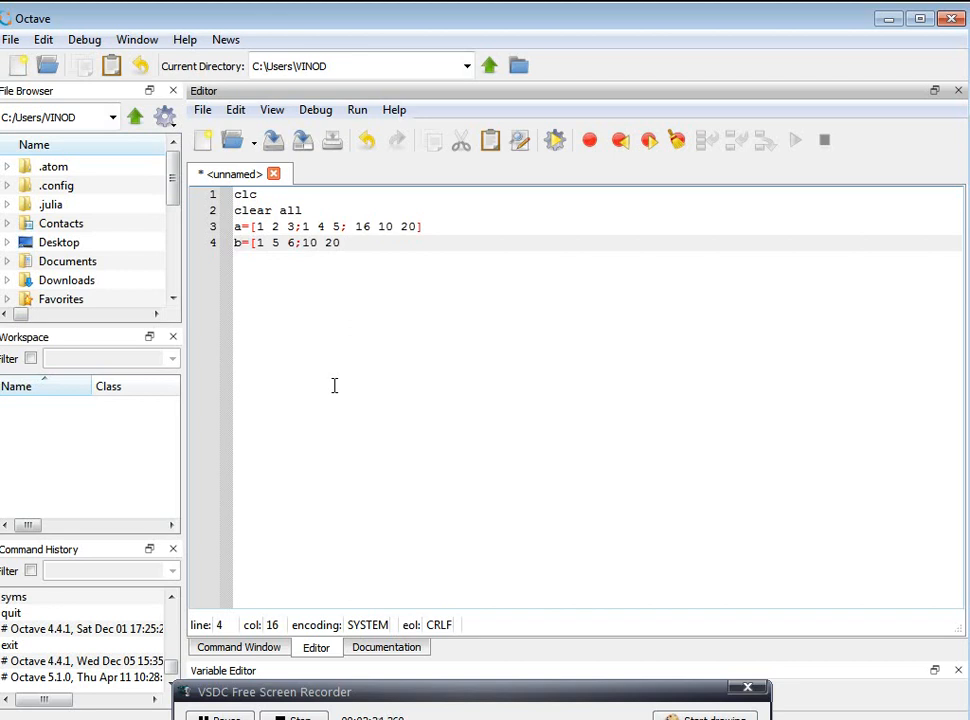
type("30;")
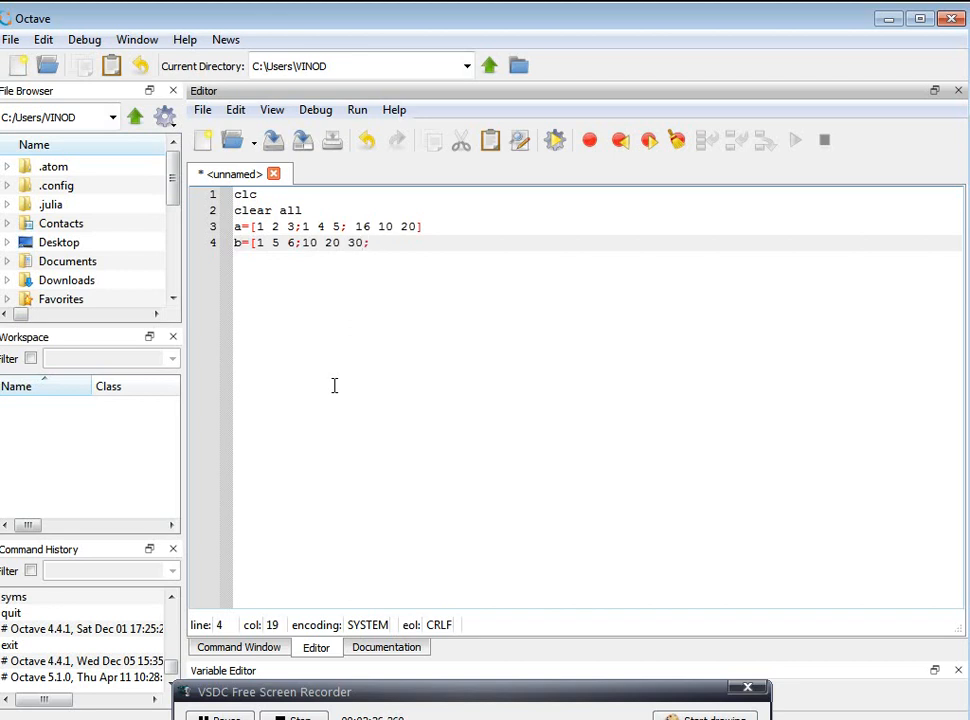
type("0")
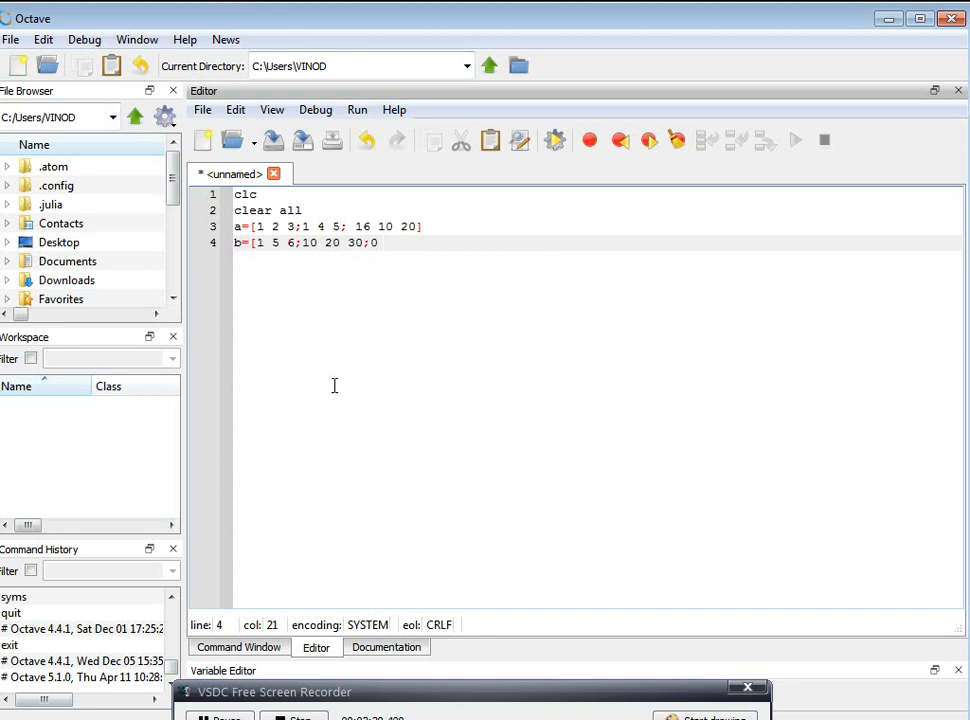
type("10 30")
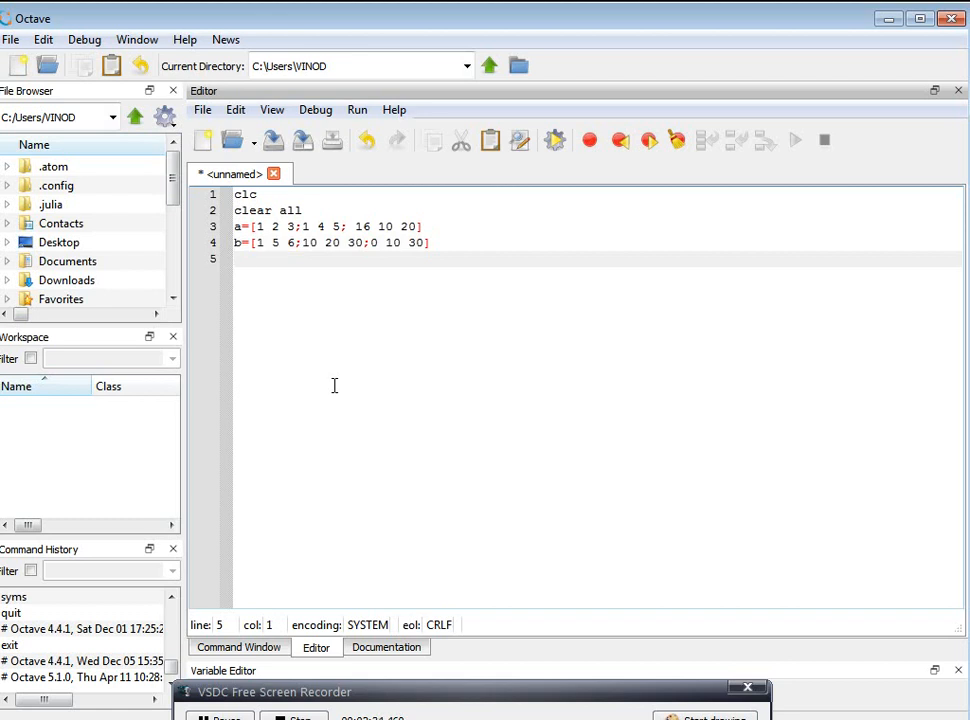
Step: Add the lines c=a+b and disp(c) to the script
type("c=")
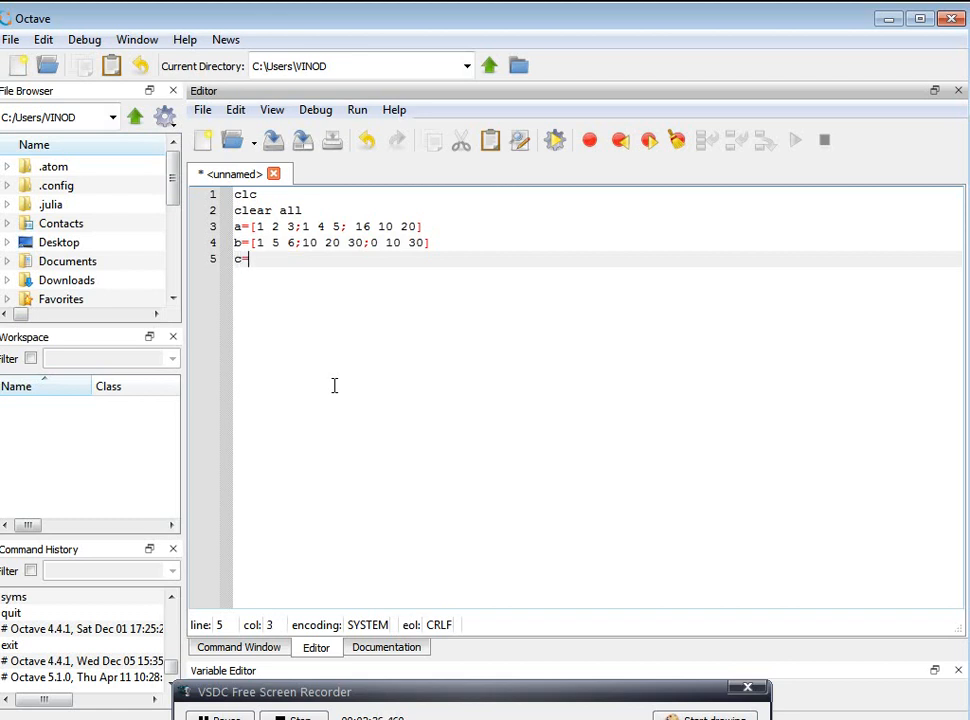
type("a+")
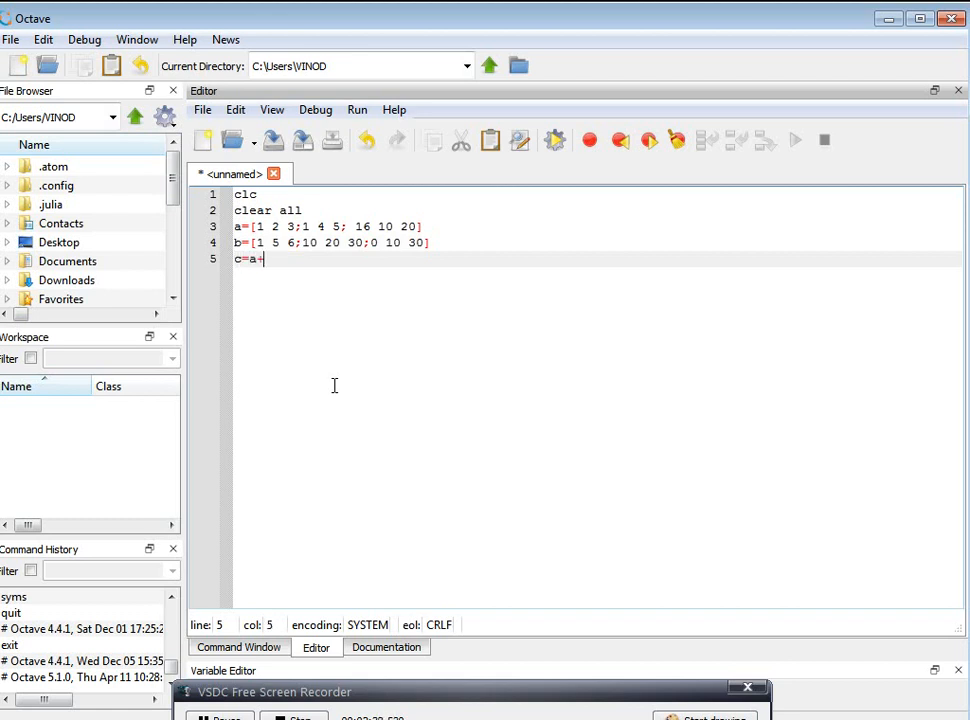
type("b")
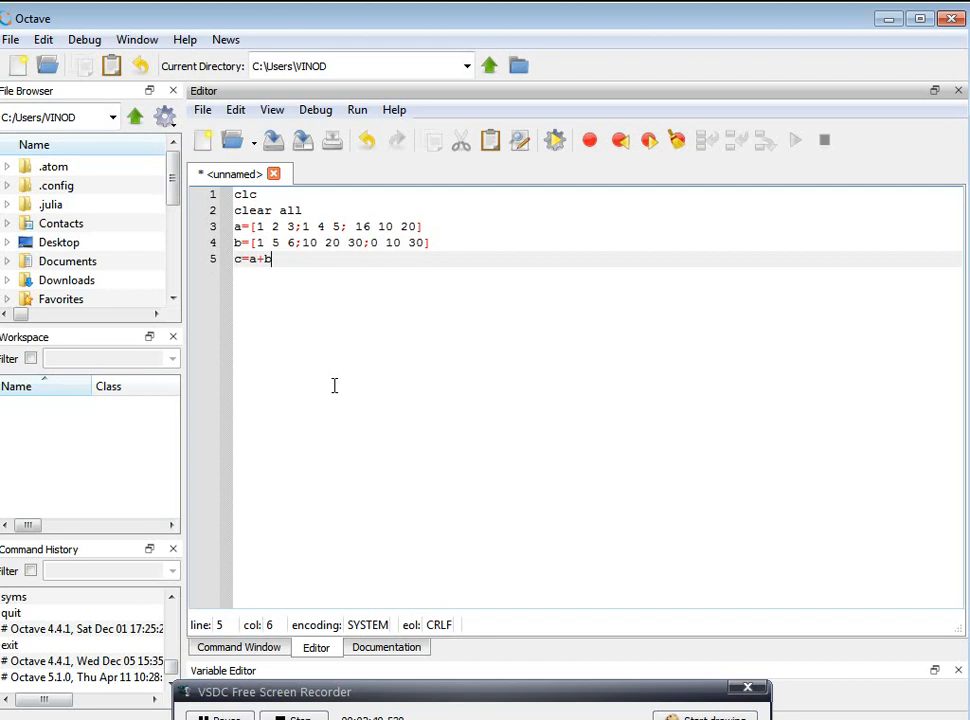
key("enter")
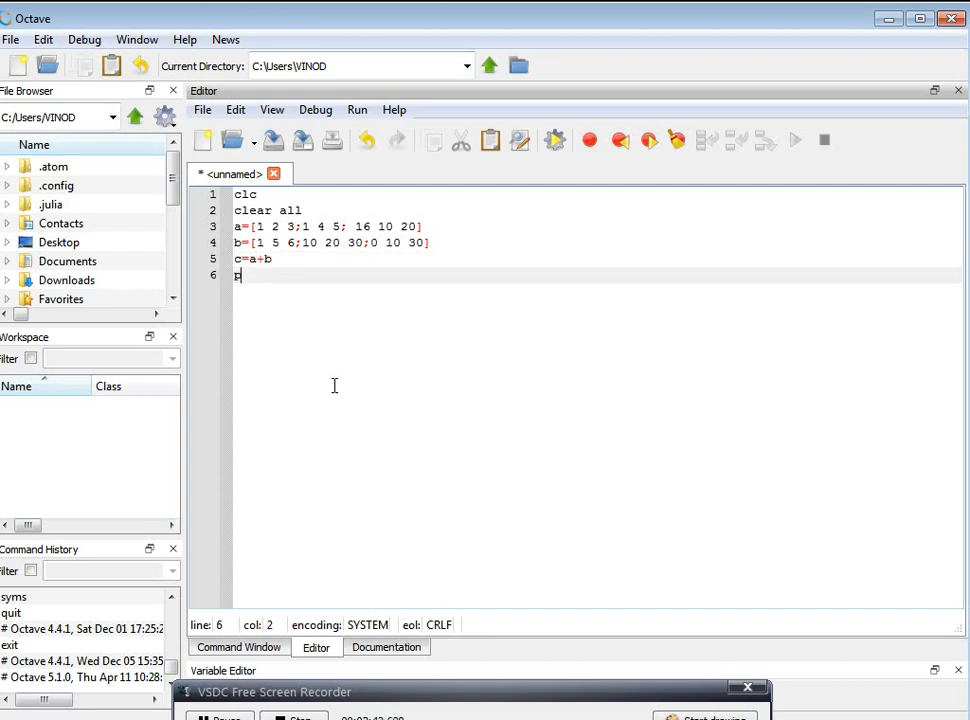
type("rint")
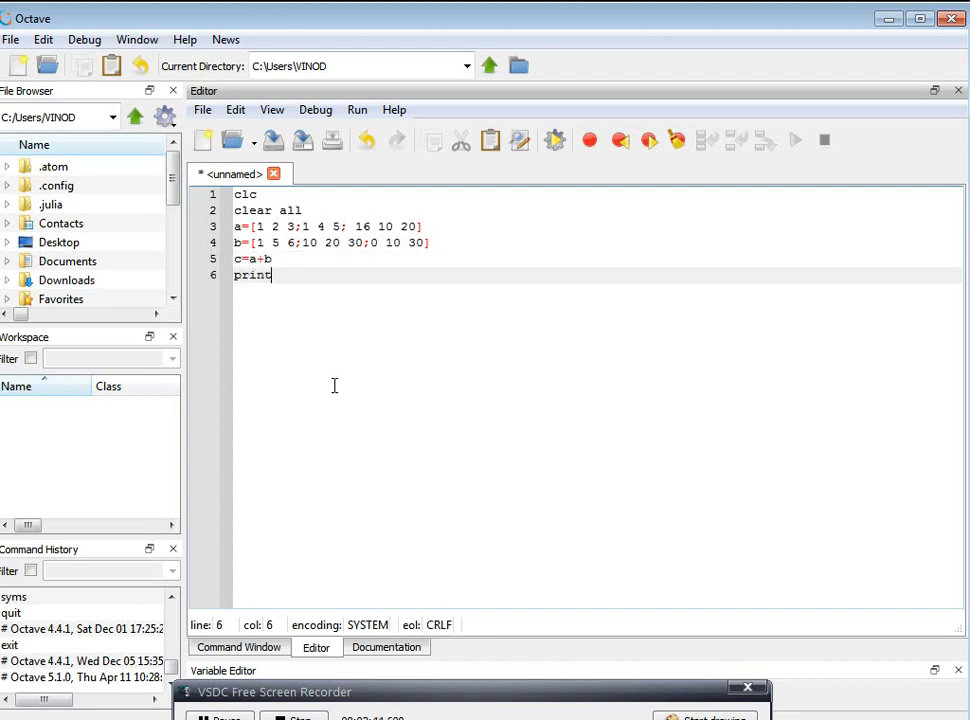
type("d")
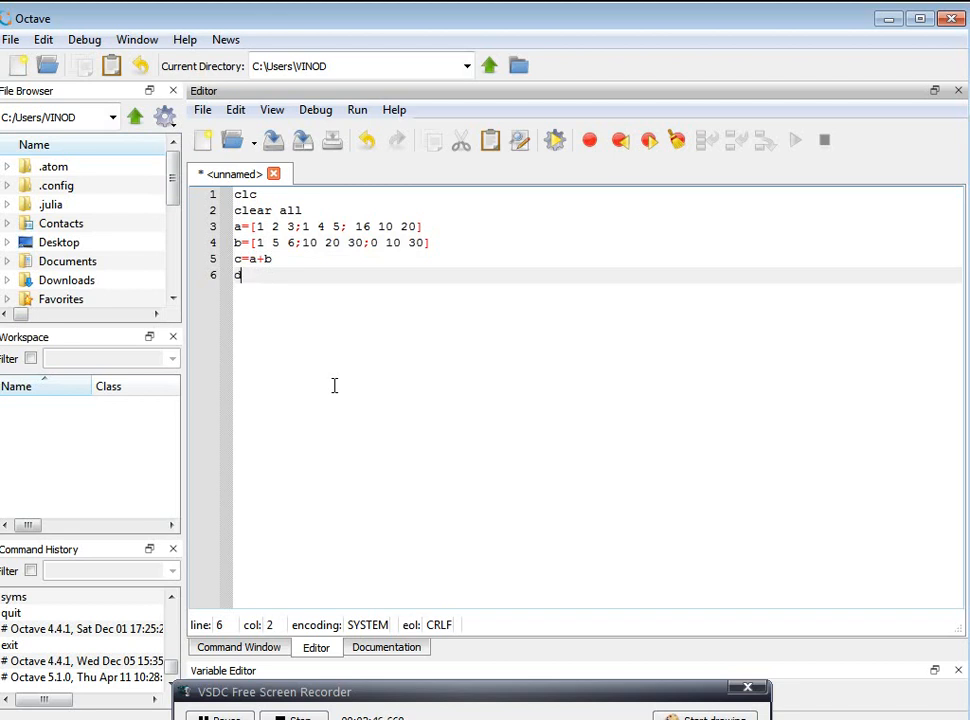
type("isp(")
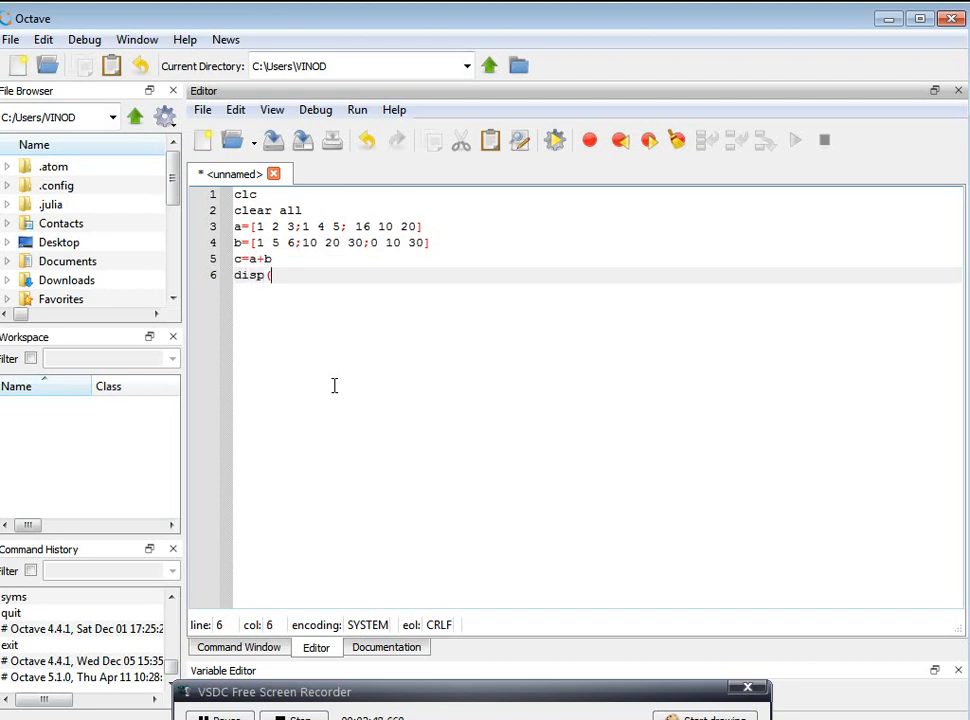
type("c)")
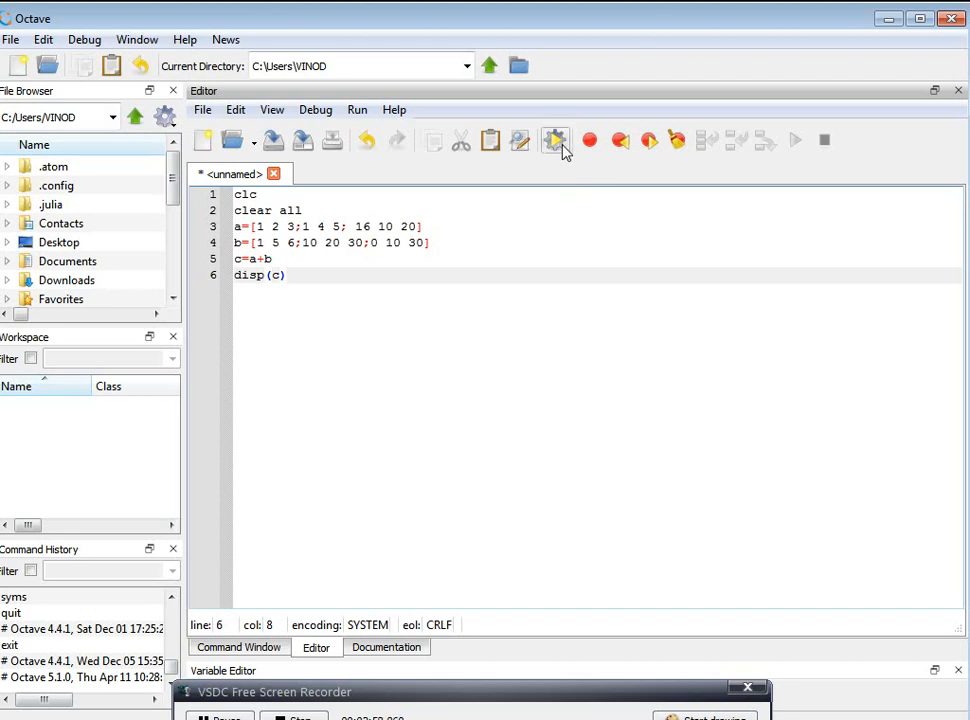
mouse_move(233, 140)
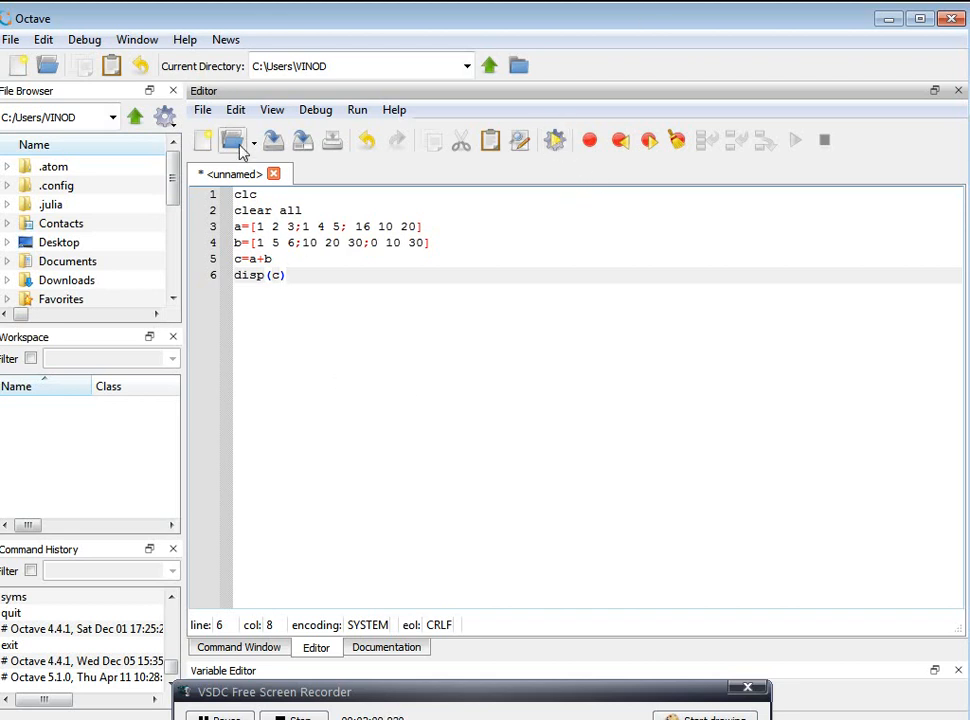
Step: Start Save File As and select the OCTAVE_CODES folder on Local Disk D:
left_click(203, 109)
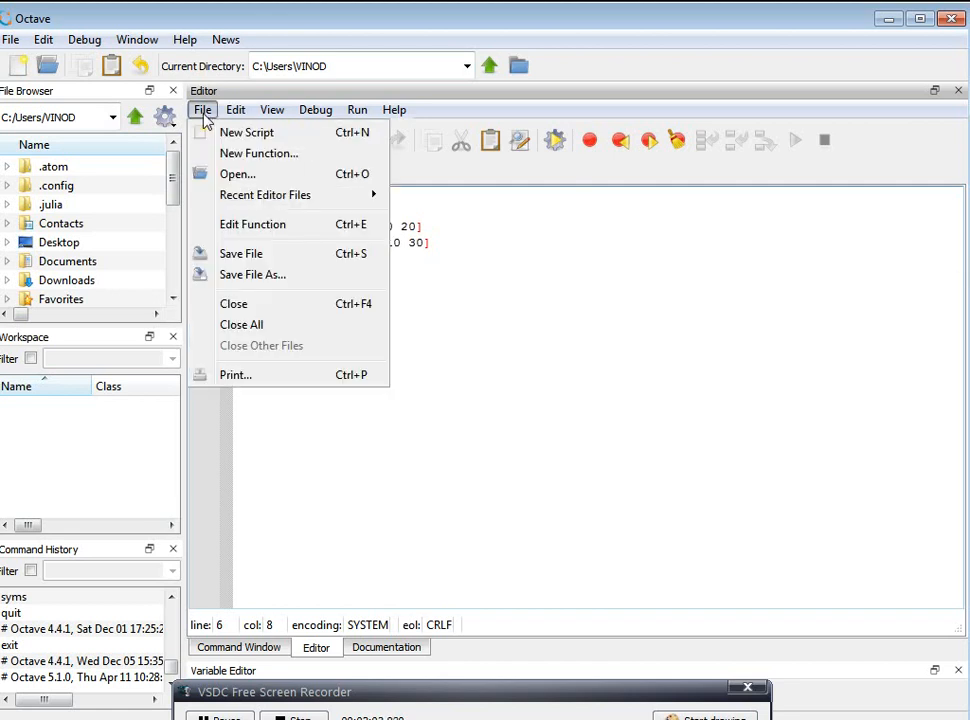
mouse_move(325, 283)
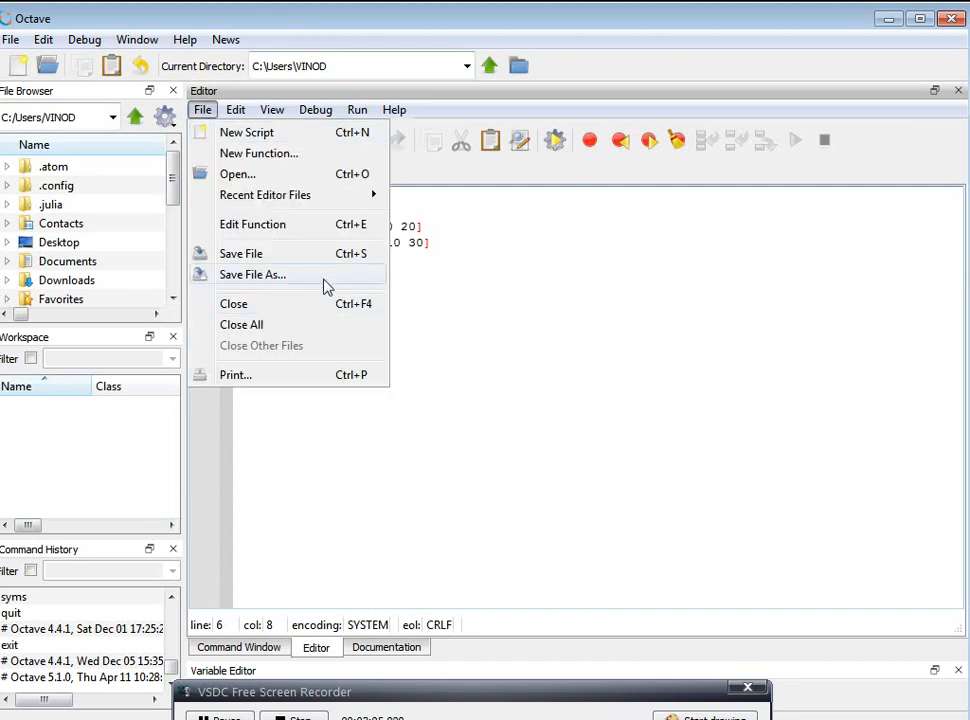
left_click(253, 274)
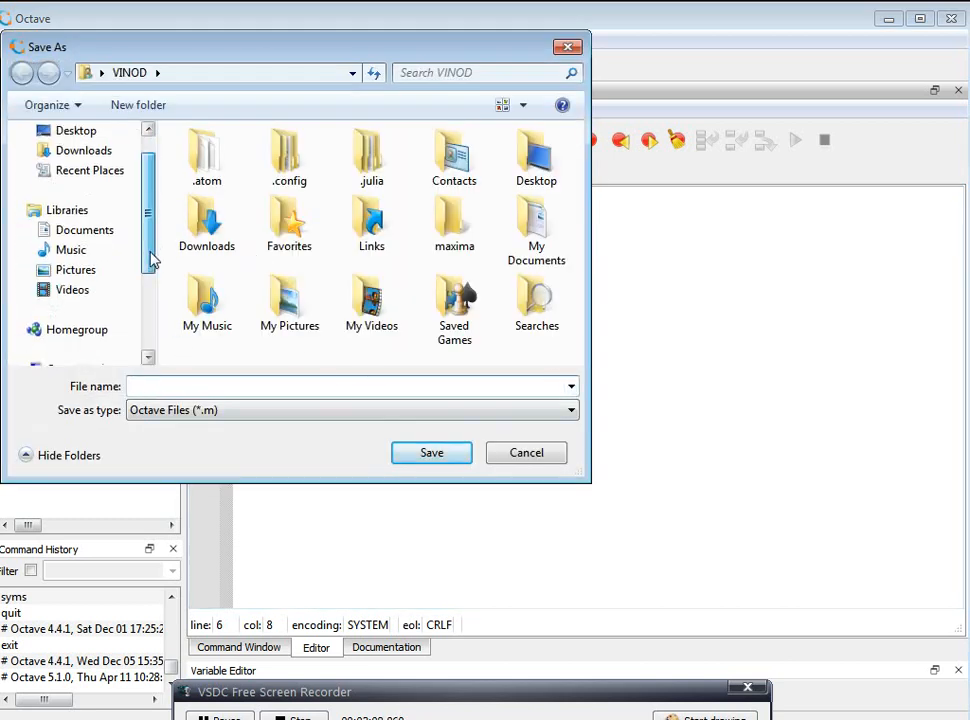
scroll("down", 3)
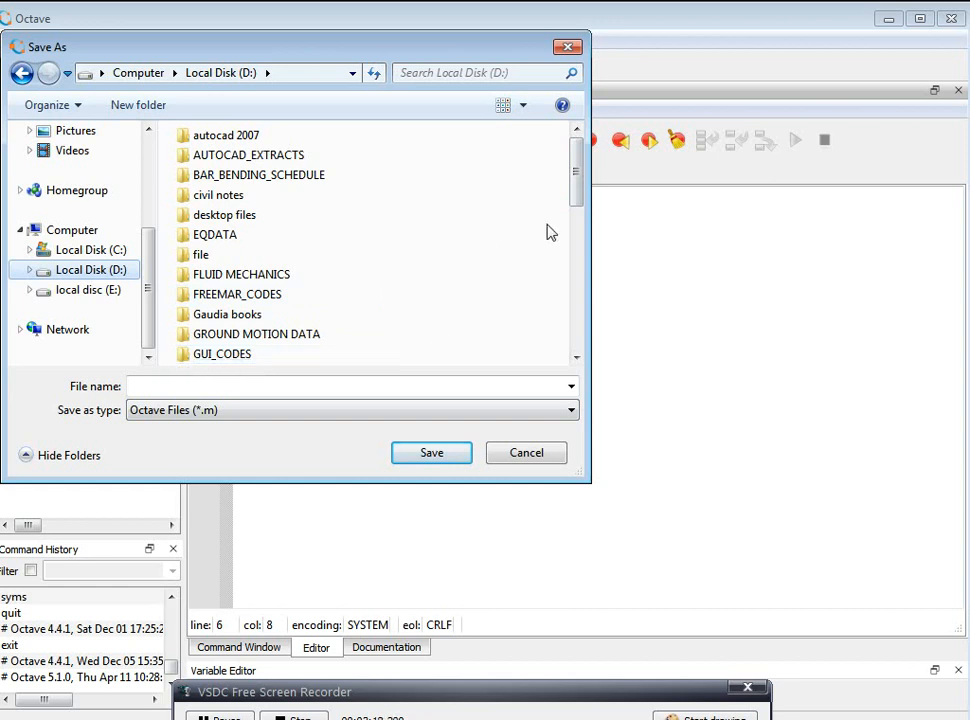
scroll("down", 3)
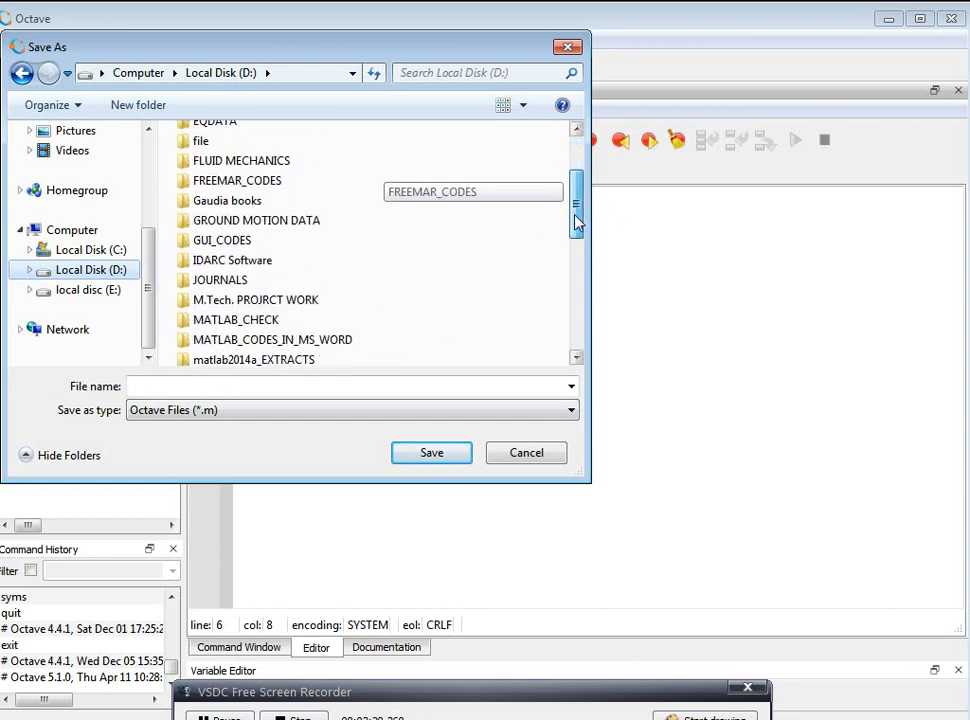
scroll("down", 3)
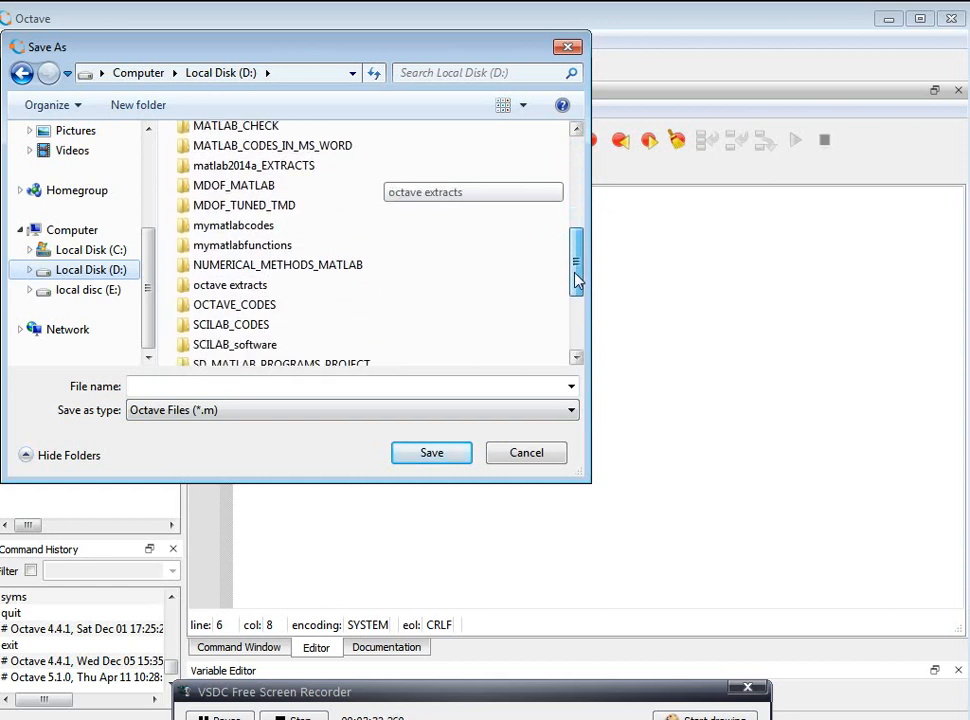
left_click(234, 304)
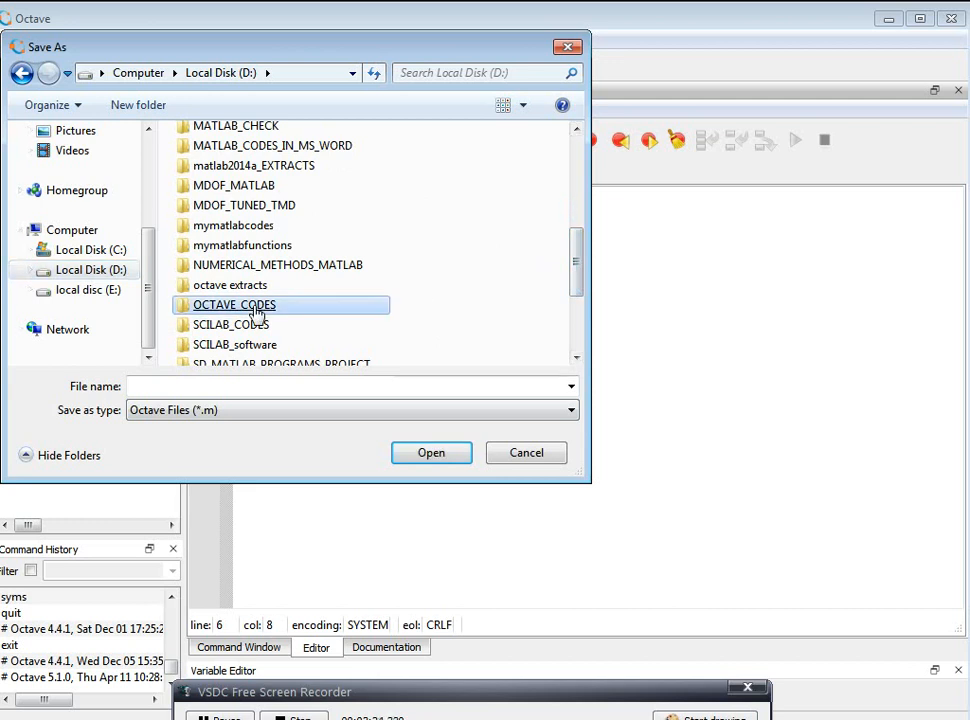
Step: Save the script as addition_matrices.m inside D:\OCTAVE_CODES
double_click(233, 305)
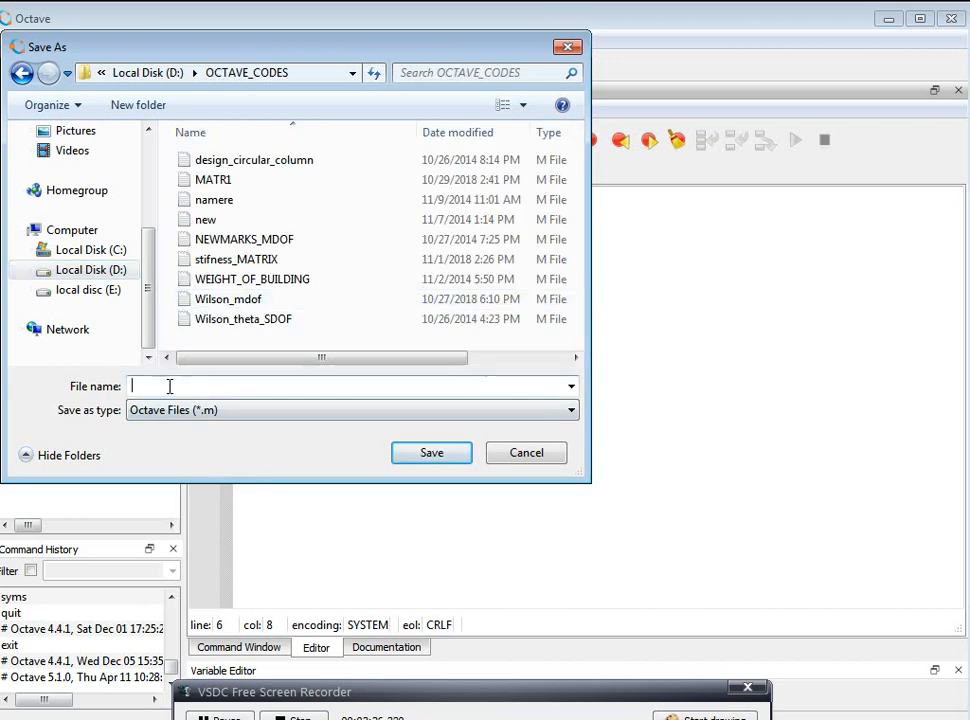
type("add")
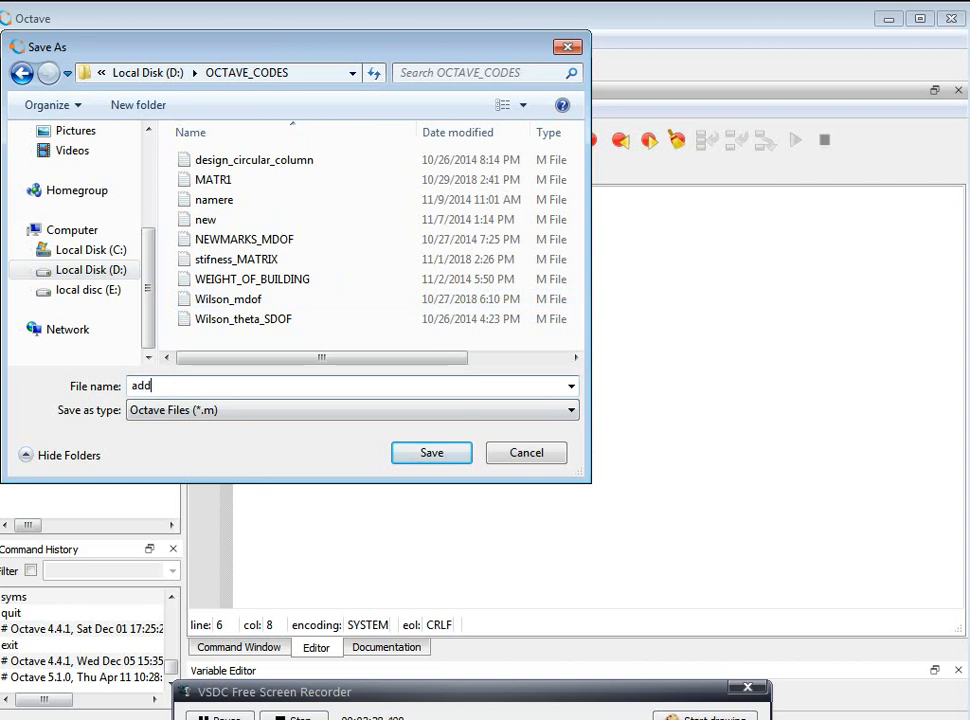
type("ition")
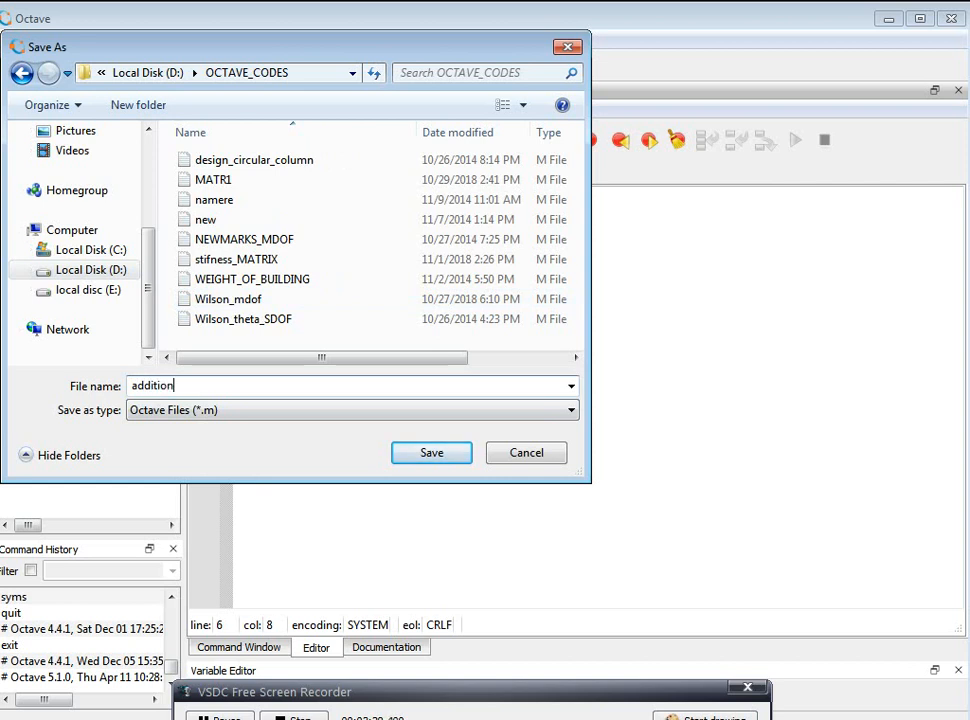
type("_")
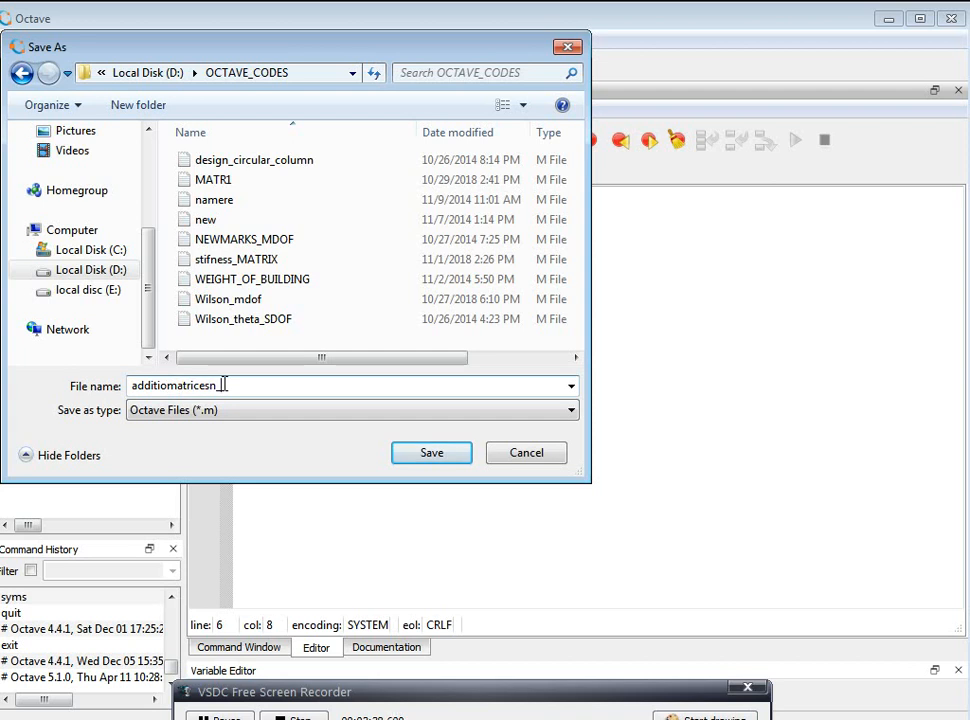
key("Backspace")
type("n_")
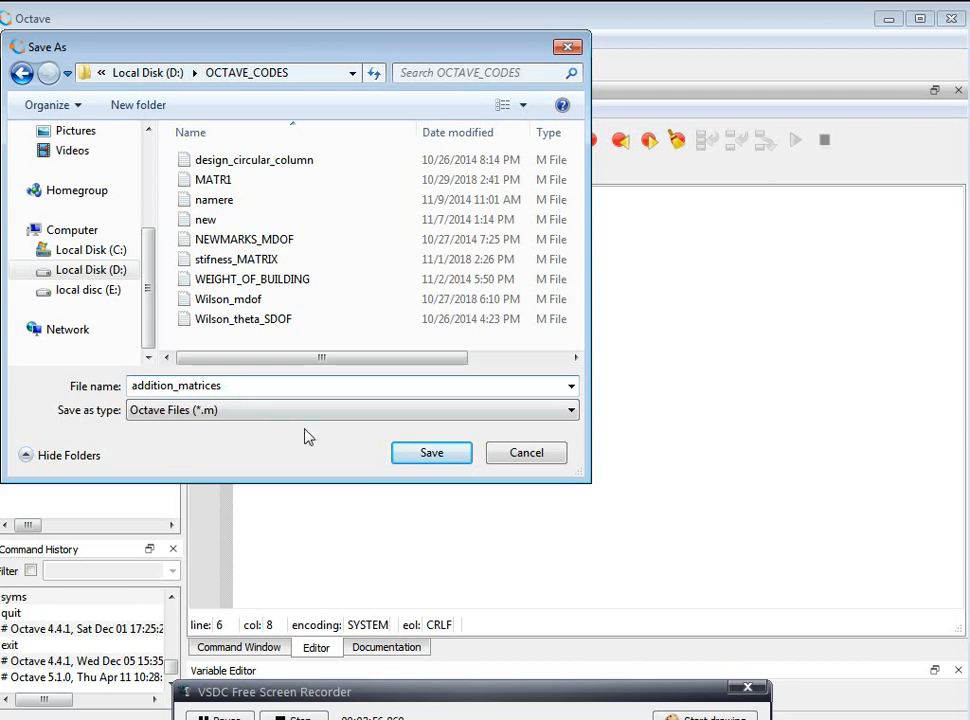
left_click(431, 452)
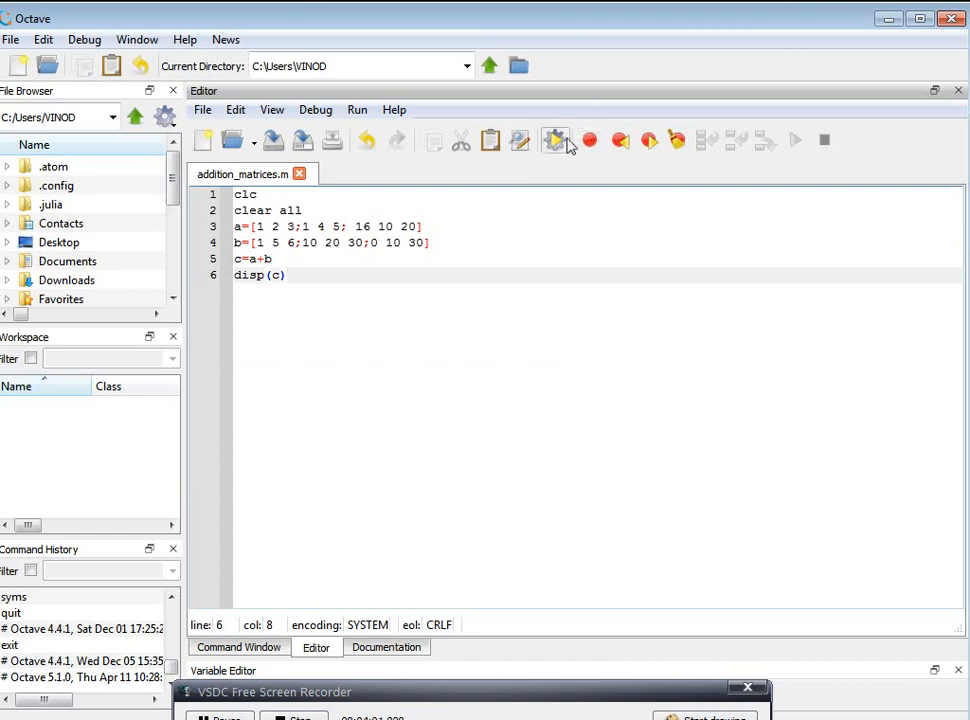
mouse_move(556, 140)
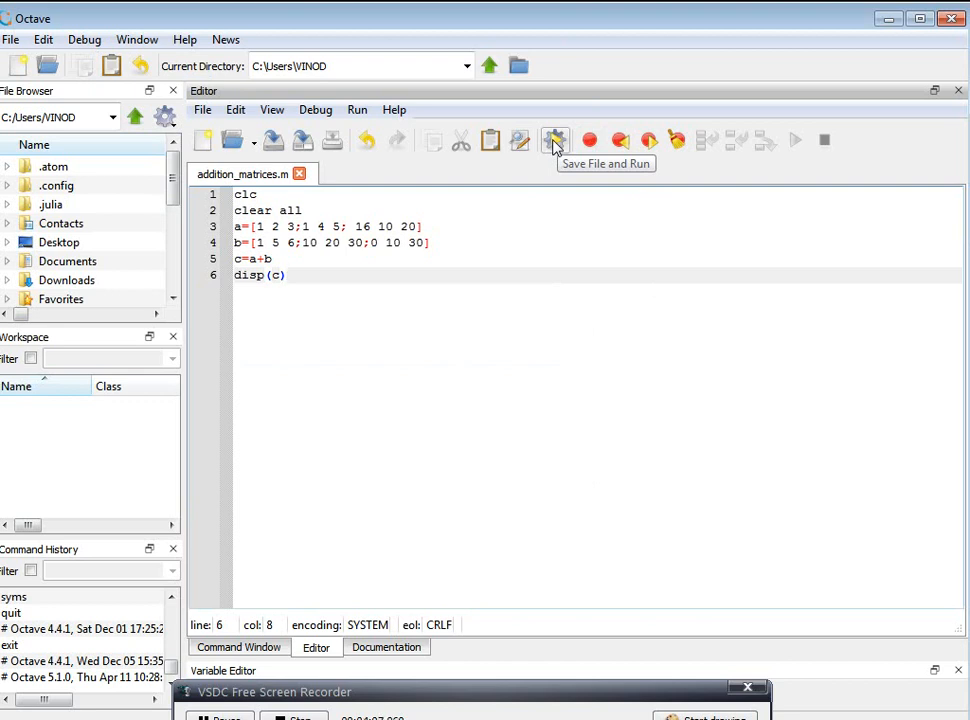
mouse_move(555, 150)
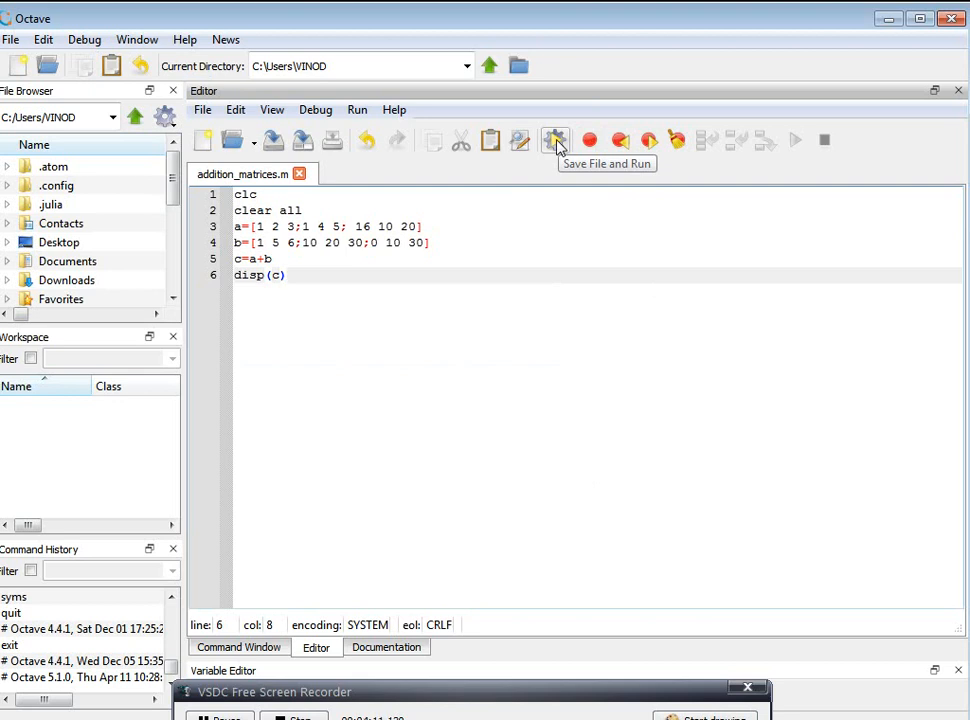
Step: Save and run the script, changing the current folder to D:\OCTAVE_CODES
left_click(556, 140)
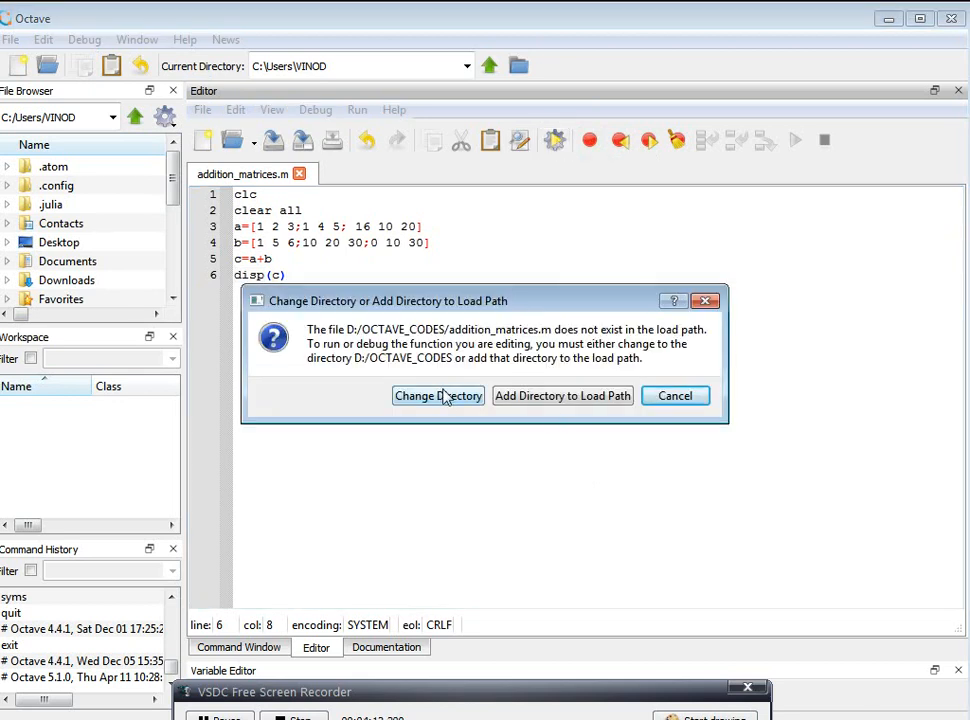
left_click(438, 395)
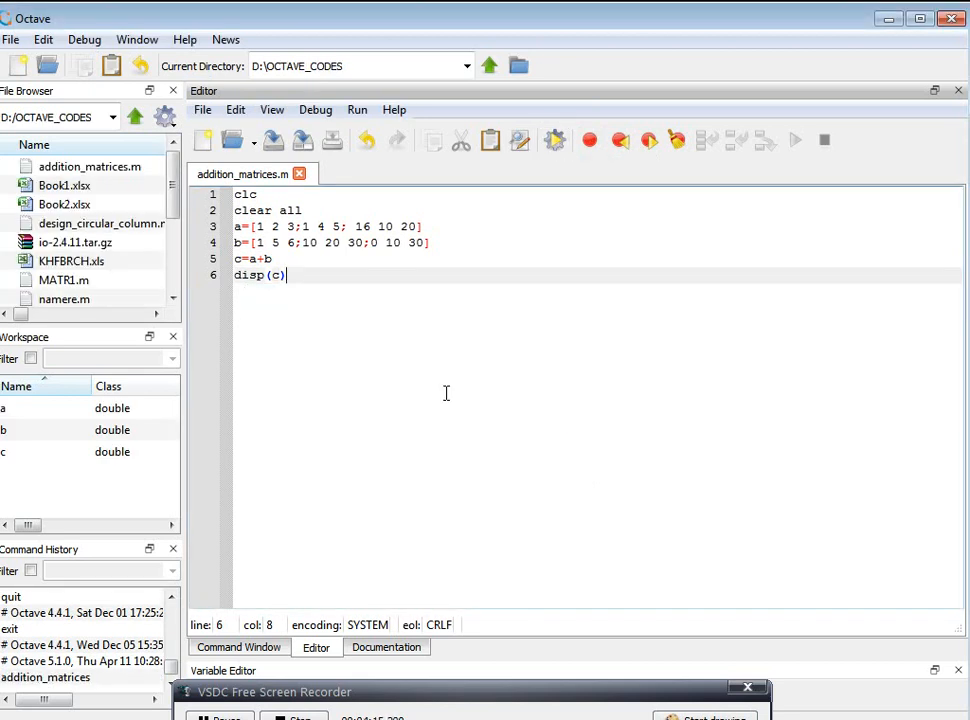
mouse_move(463, 624)
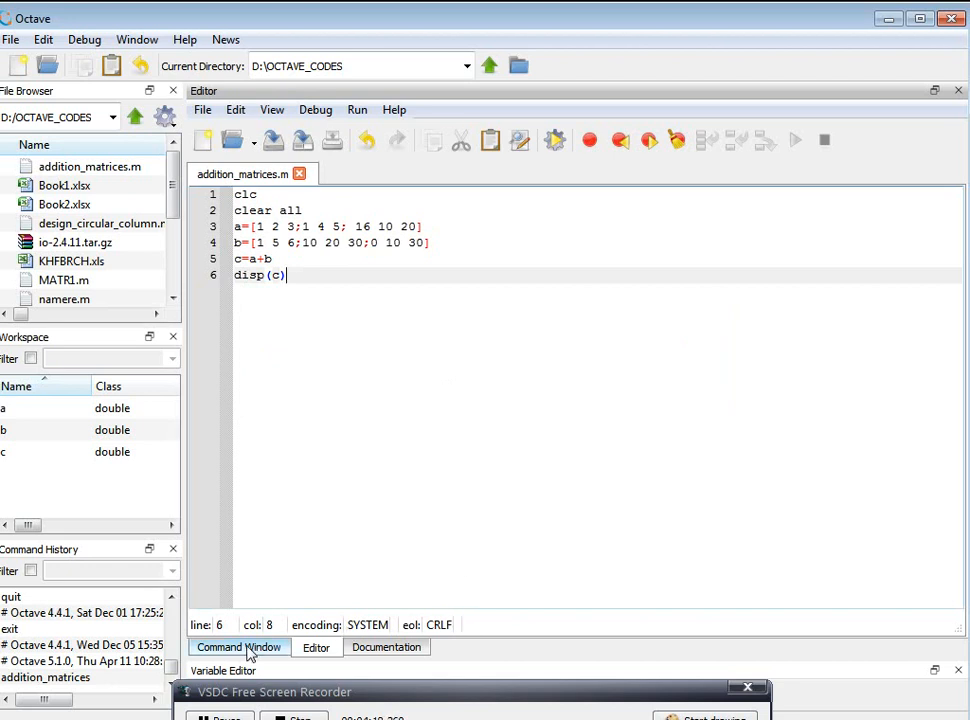
Step: View matrices a, b, c and the disp(c) output in the Command Window
left_click(238, 647)
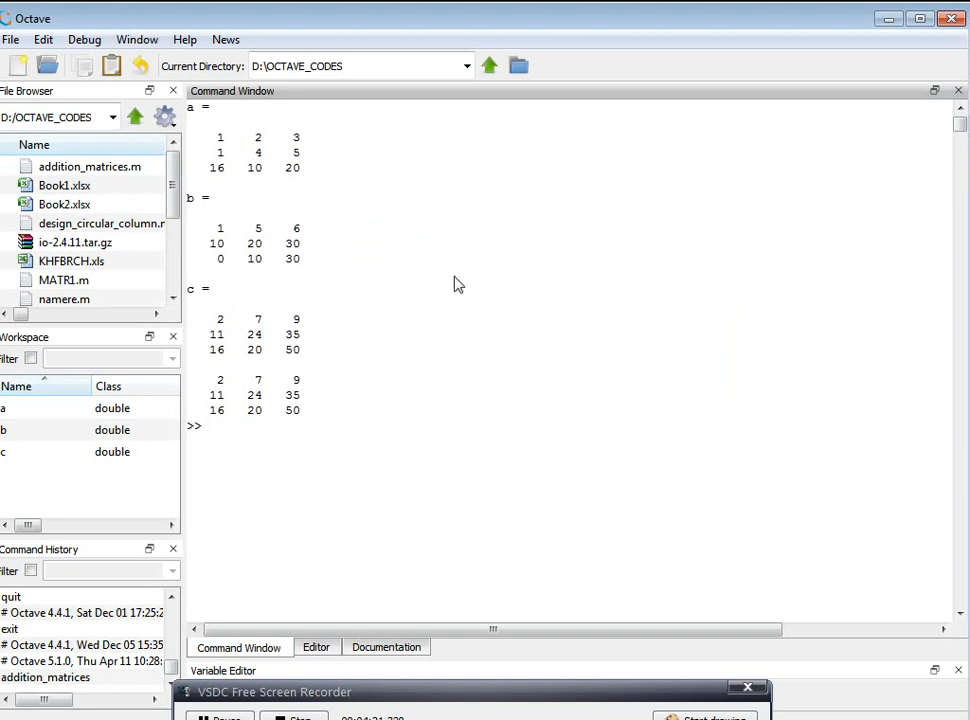
mouse_move(530, 600)
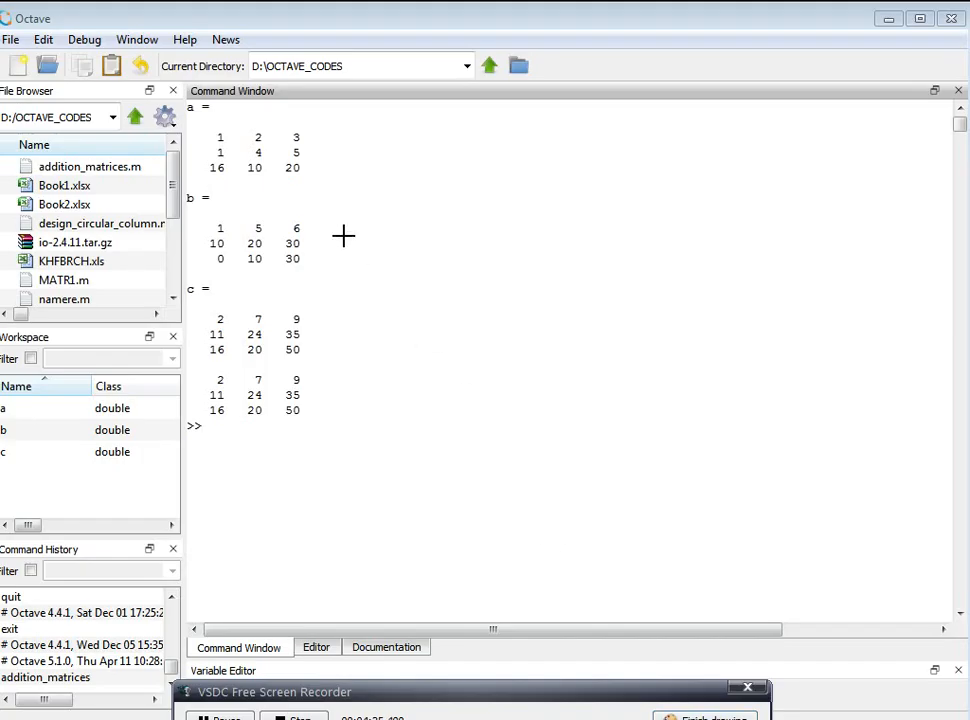
mouse_move(321, 139)
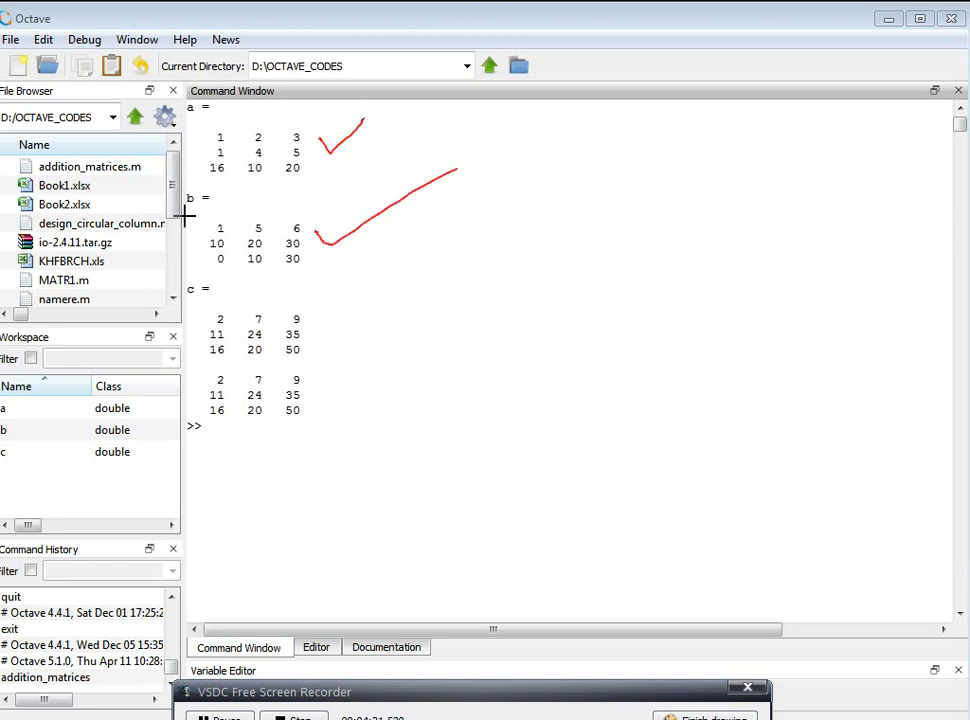
mouse_move(318, 335)
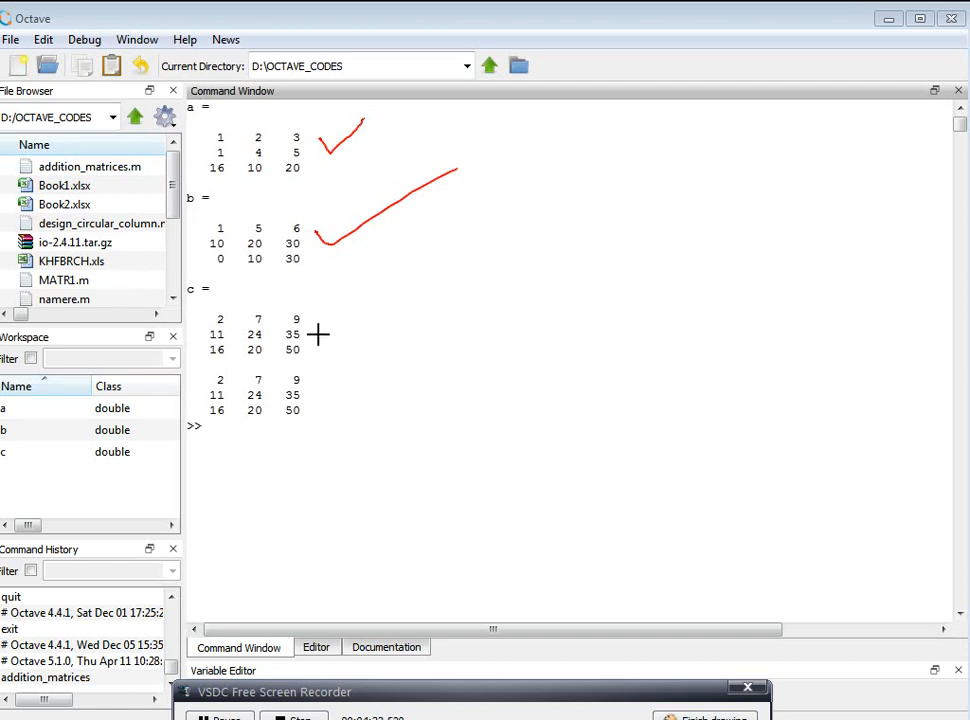
left_click_drag(320, 325, 580, 210)
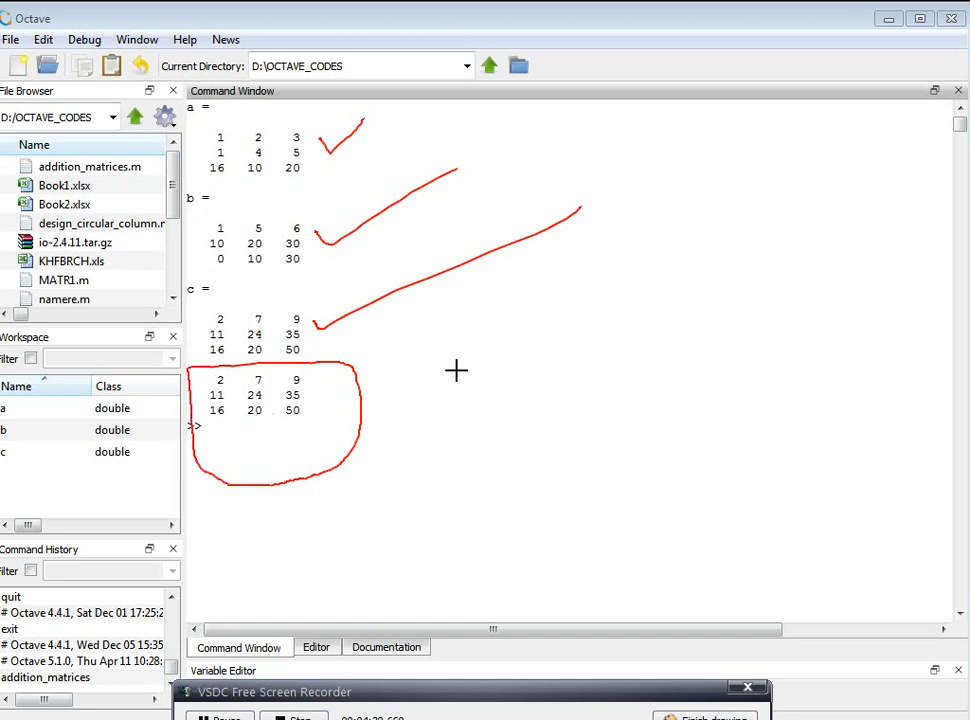
mouse_move(293, 444)
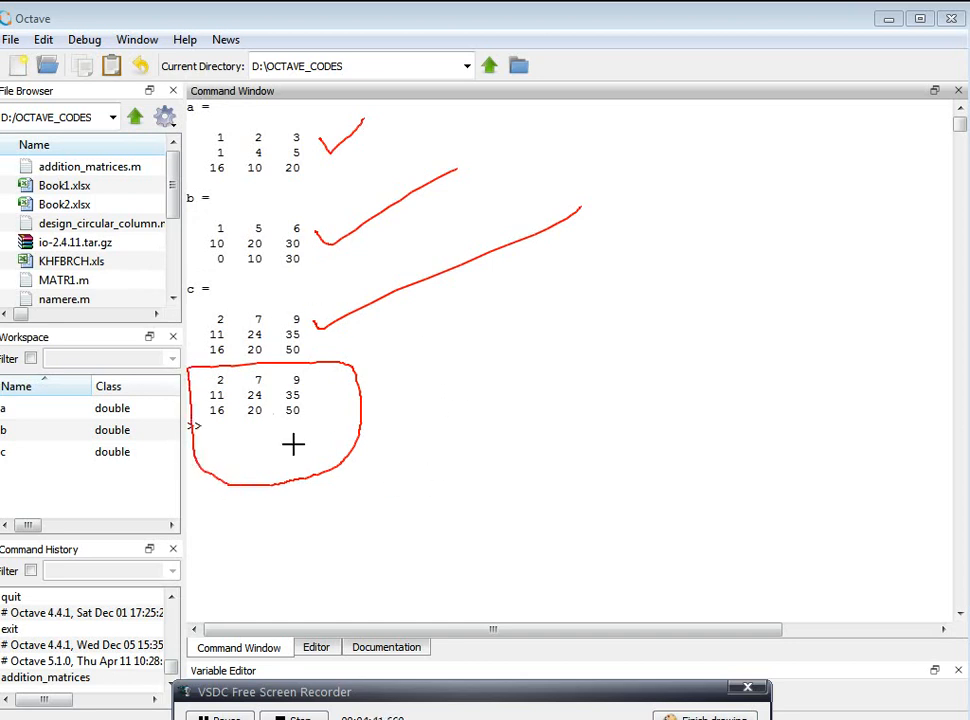
mouse_move(252, 303)
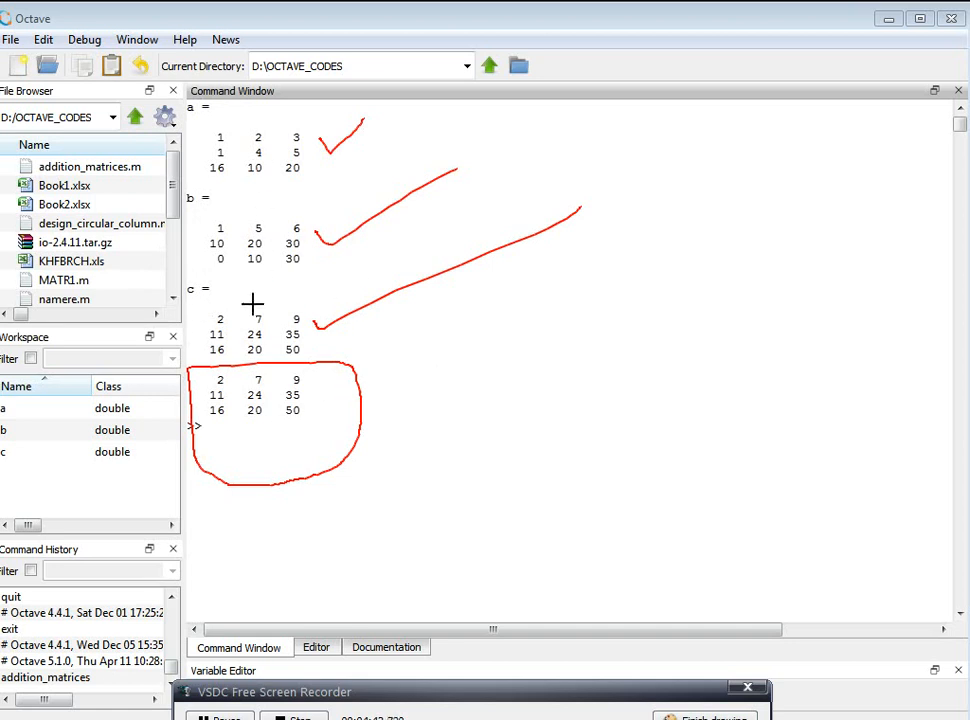
mouse_move(270, 320)
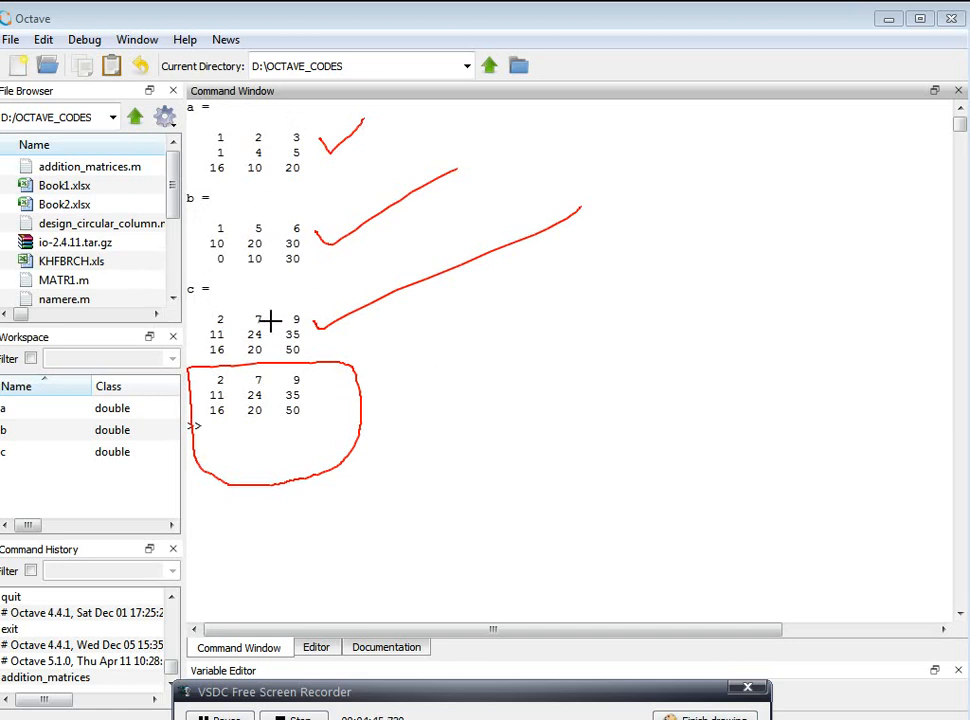
mouse_move(520, 380)
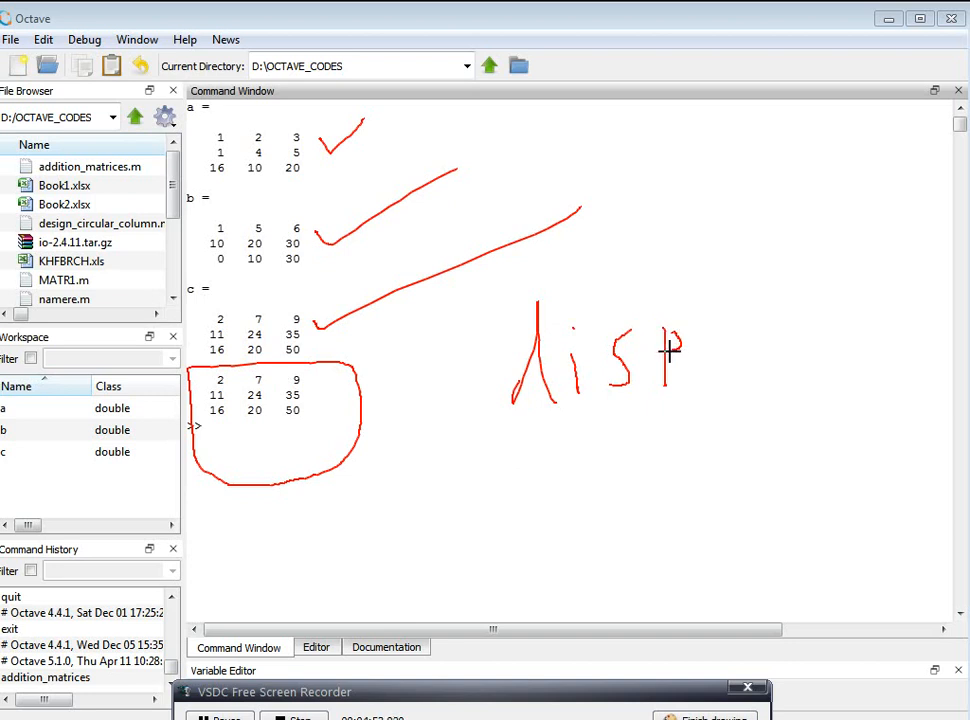
left_click_drag(718, 283, 755, 402)
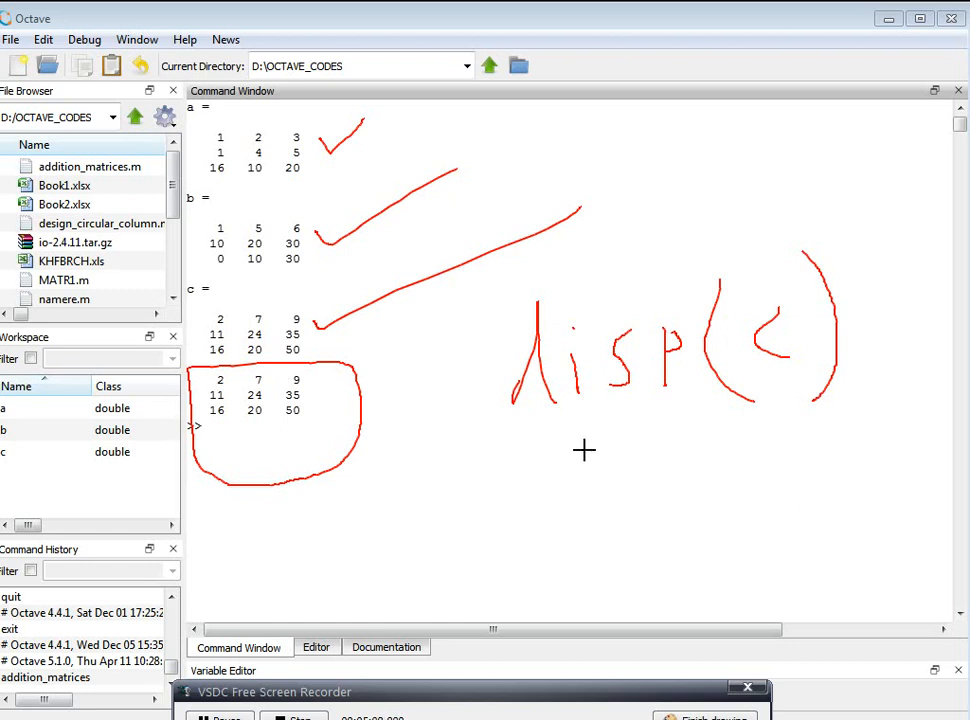
left_click_drag(365, 435, 600, 480)
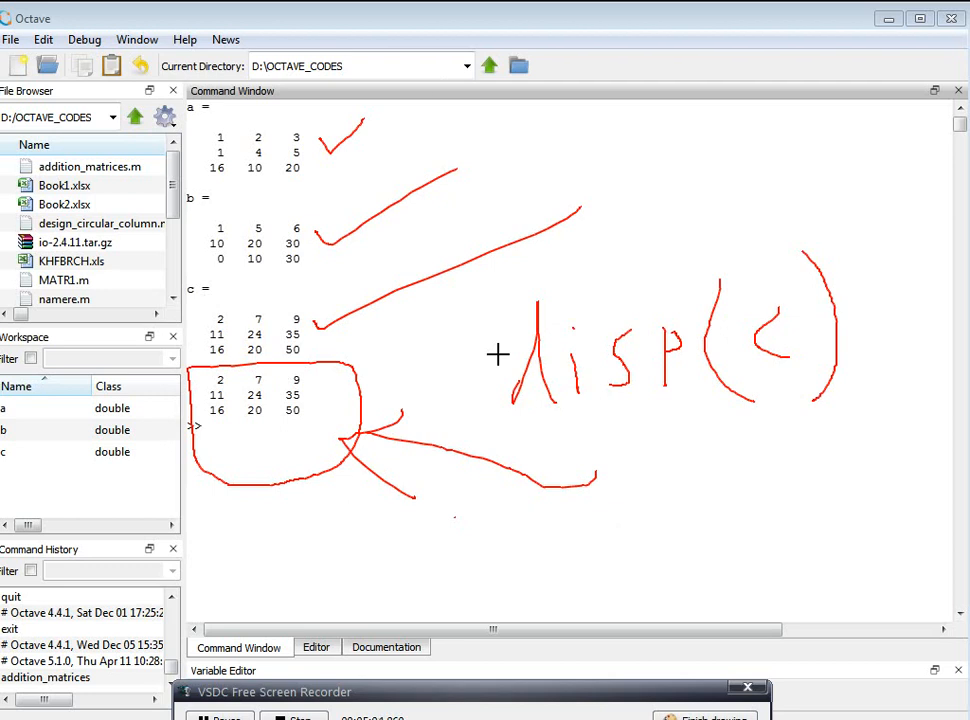
mouse_move(575, 271)
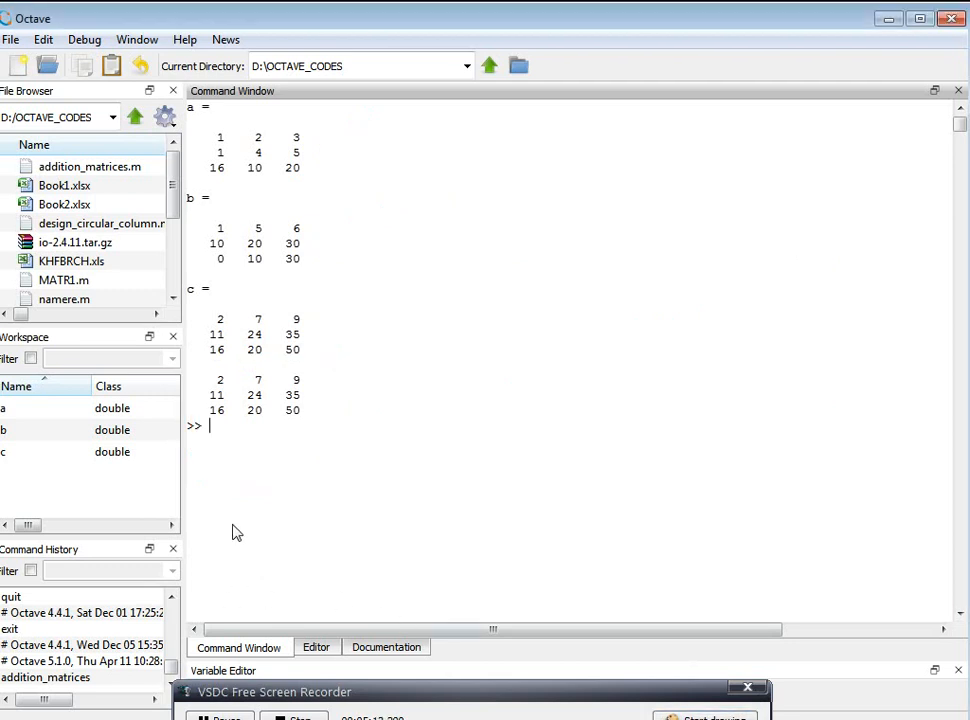
Step: Run clc and clear in the Command Window to wipe output and variables
type("c")
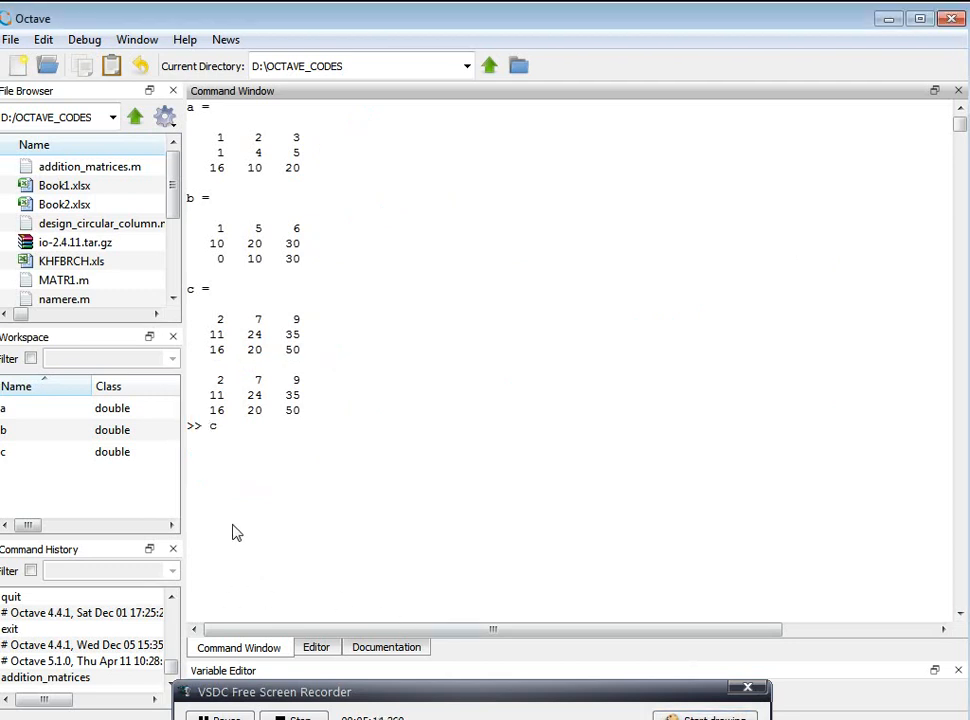
type("lc")
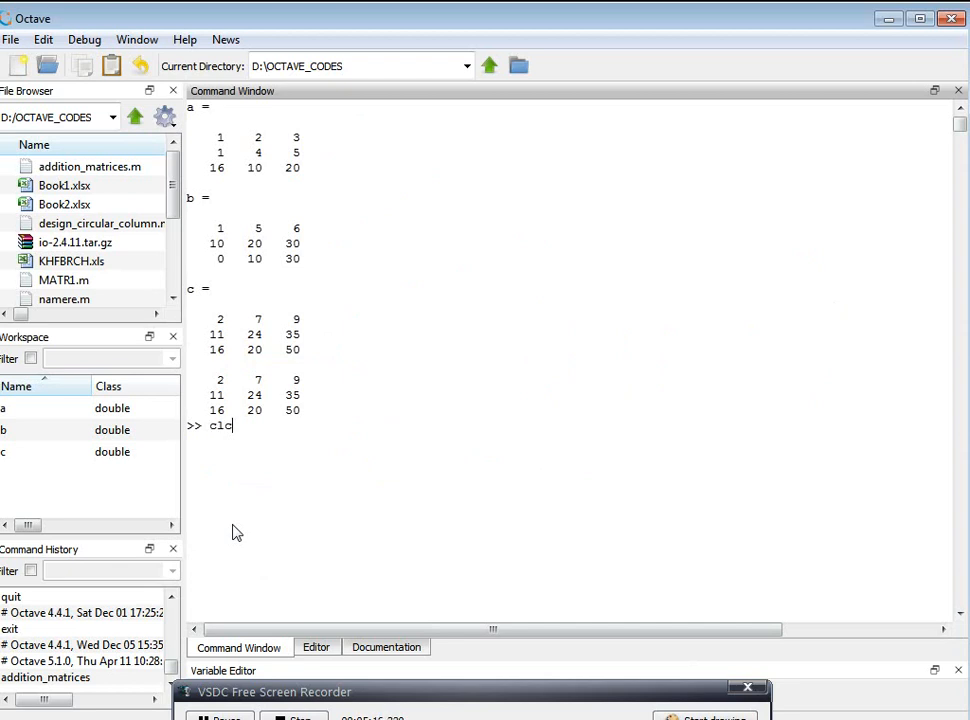
key("Return")
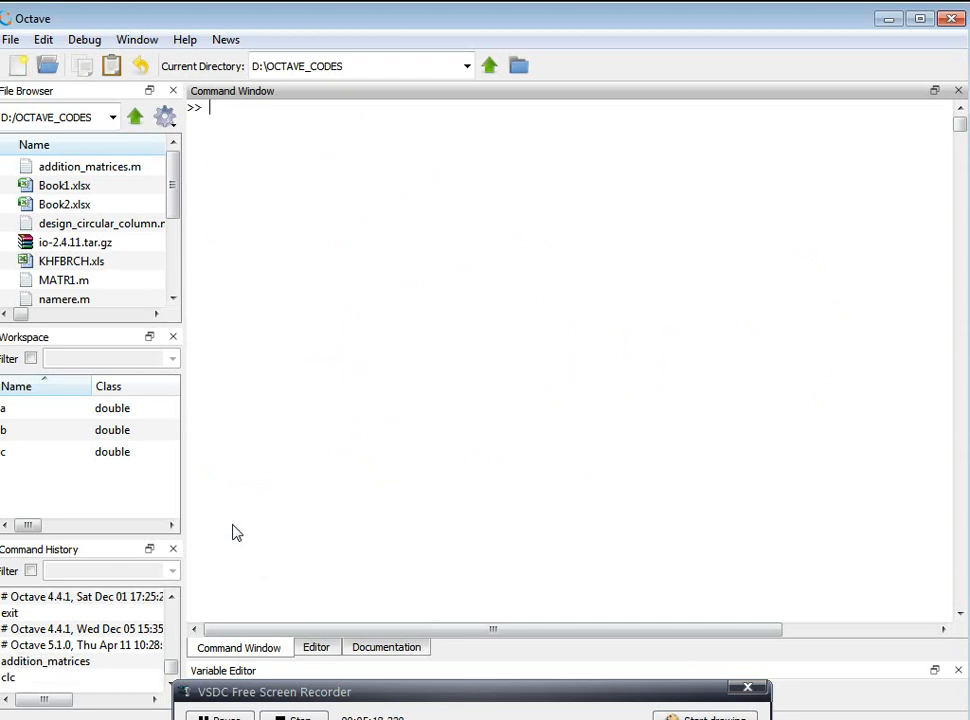
type("c")
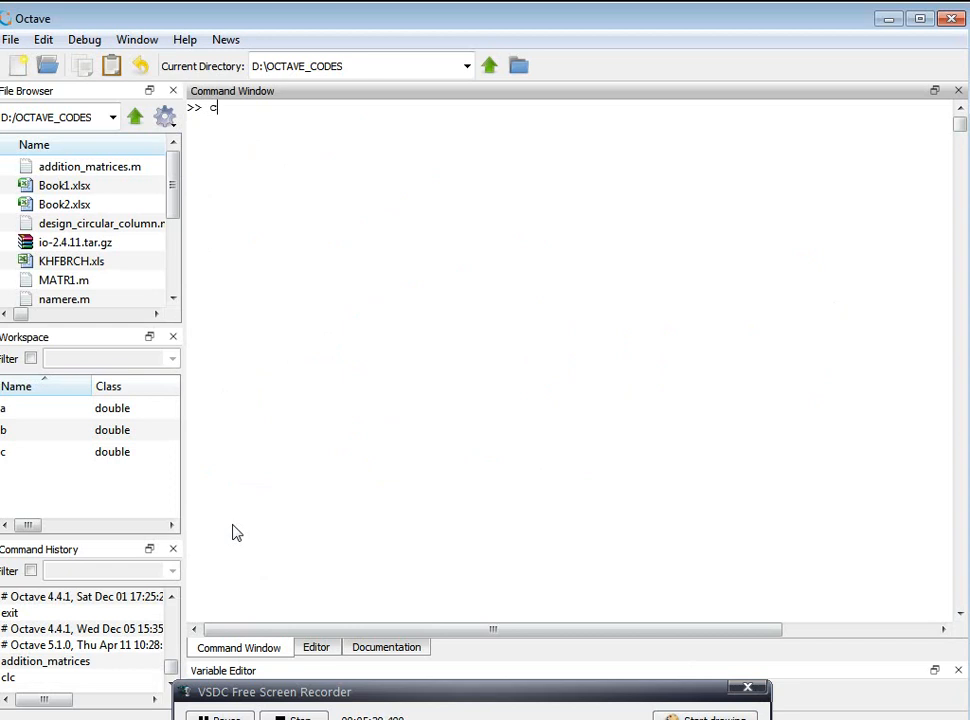
mouse_move(70, 528)
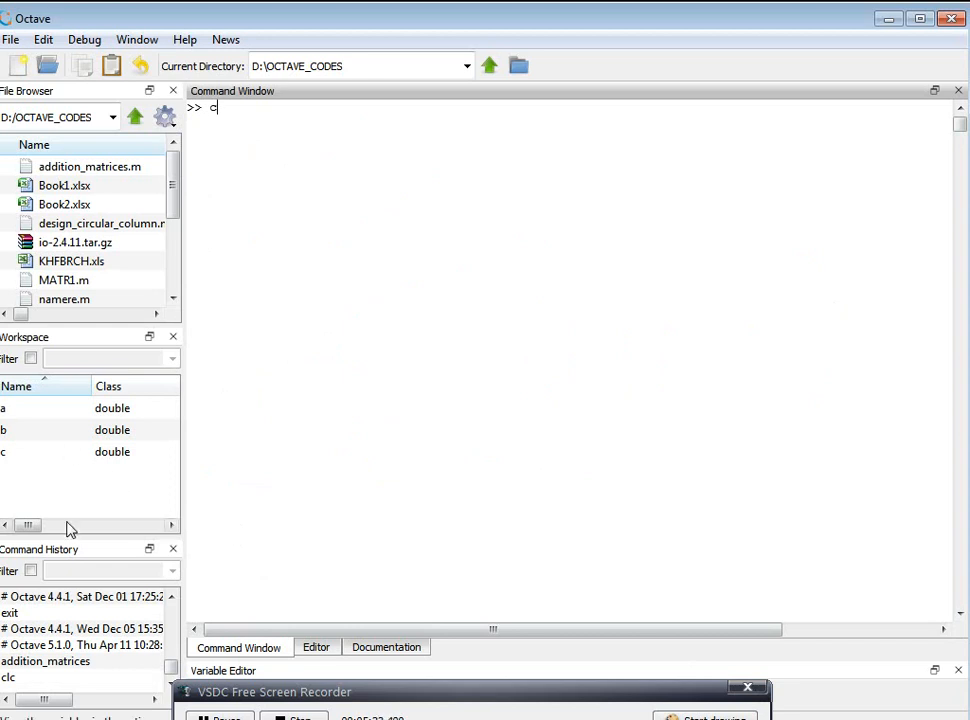
mouse_move(295, 181)
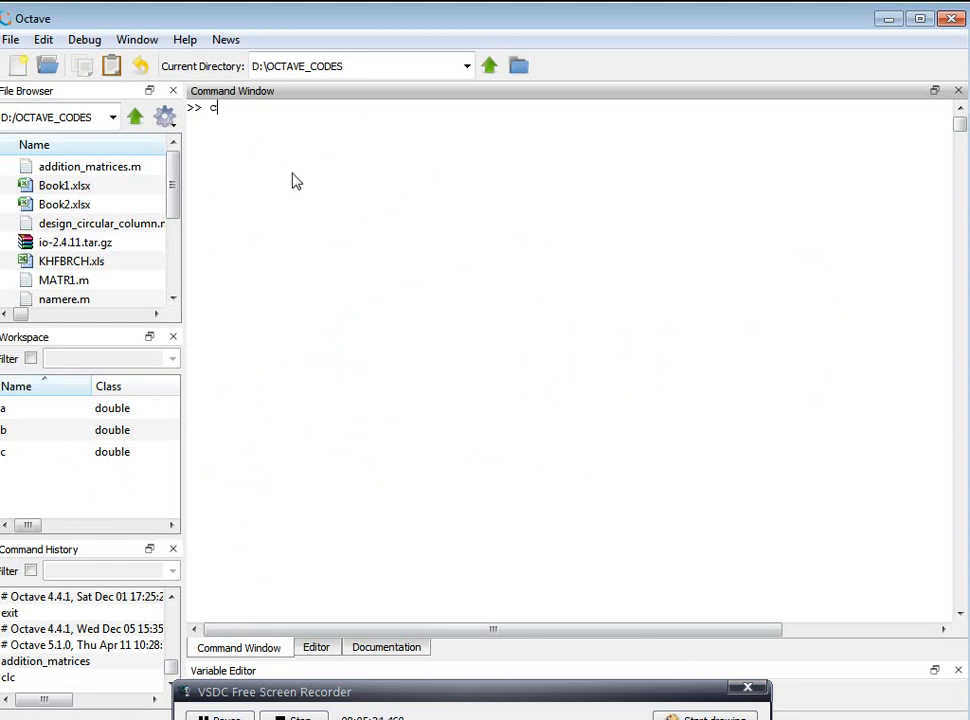
type("lear")
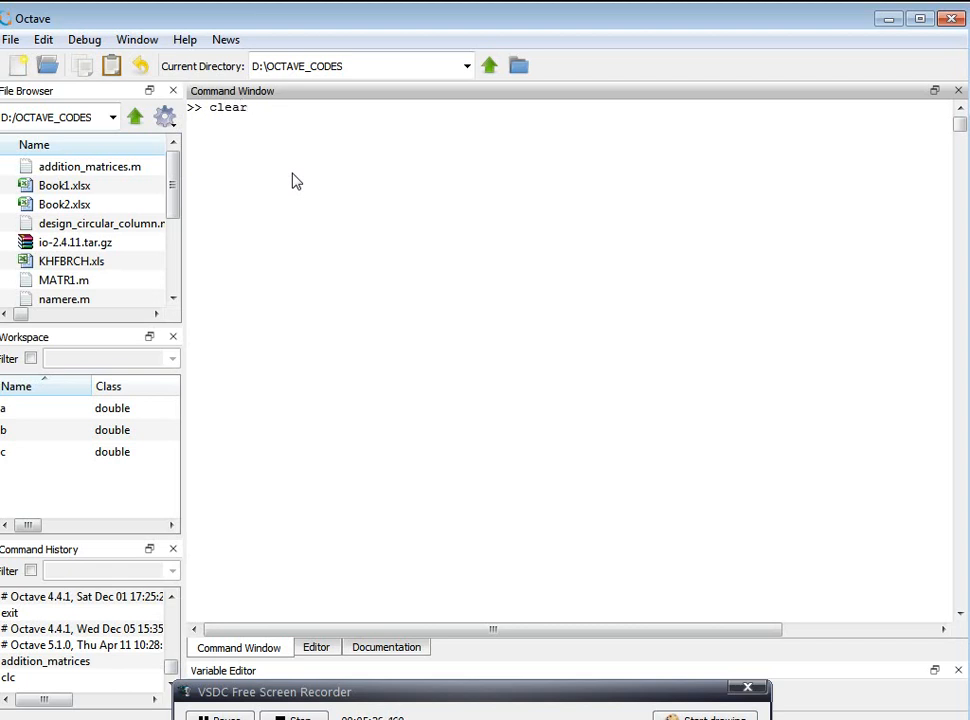
key("Return")
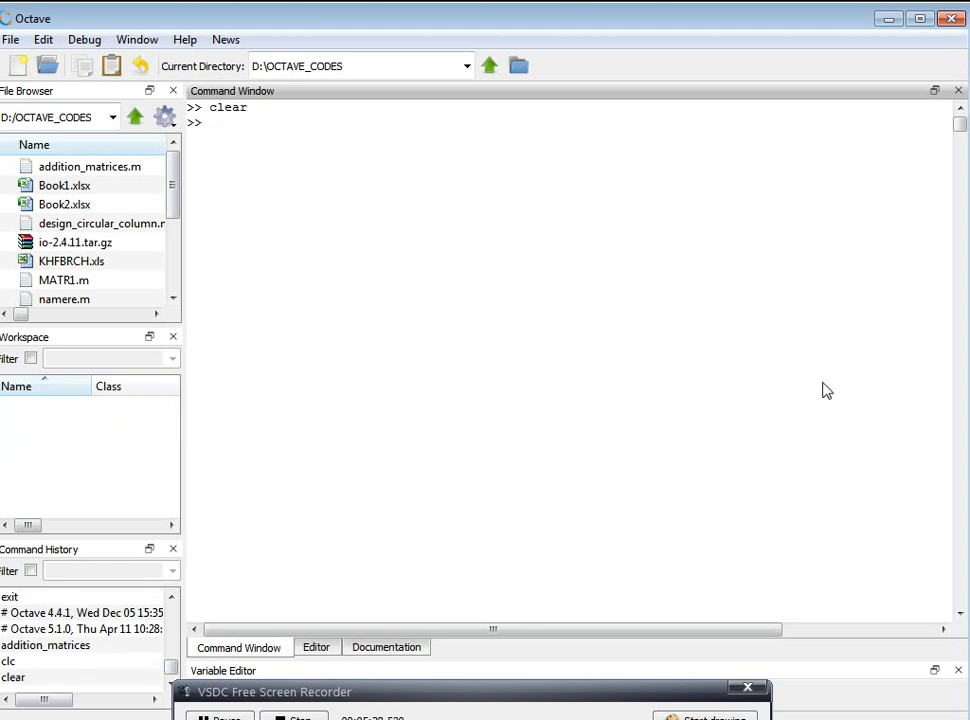
mouse_move(255, 251)
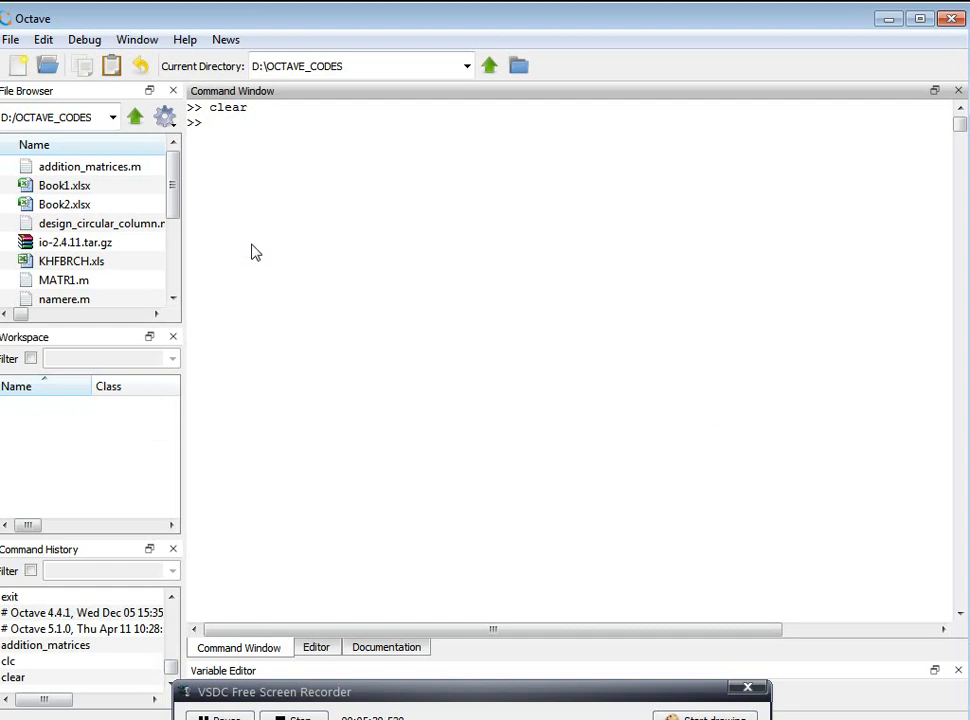
mouse_move(276, 218)
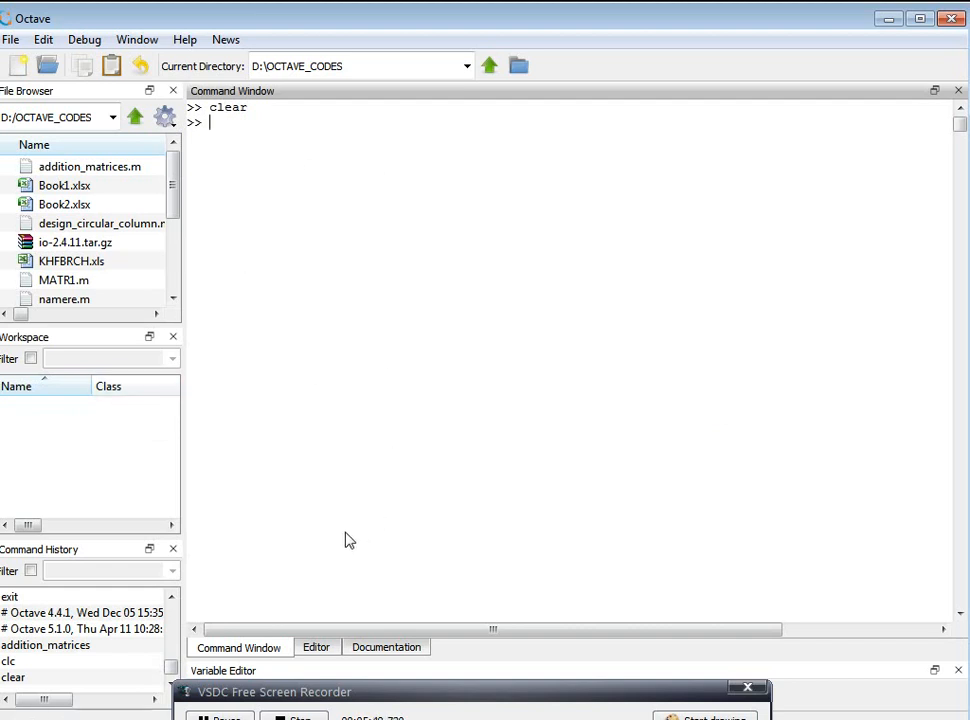
mouse_move(419, 285)
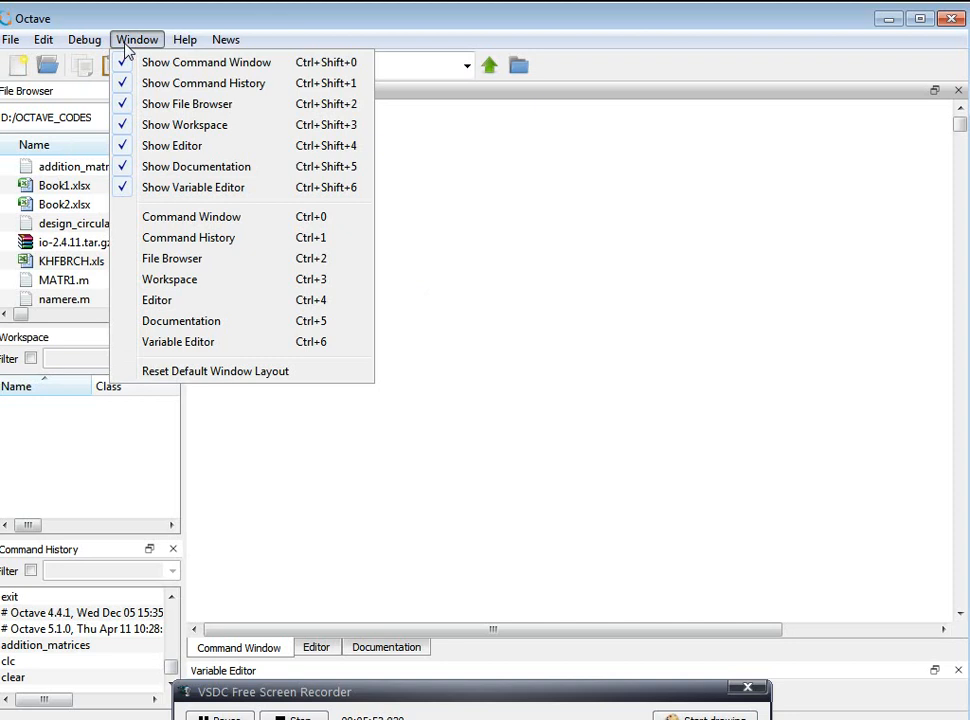
Step: Open Octave's Preferences dialog from the Edit menu
left_click(43, 39)
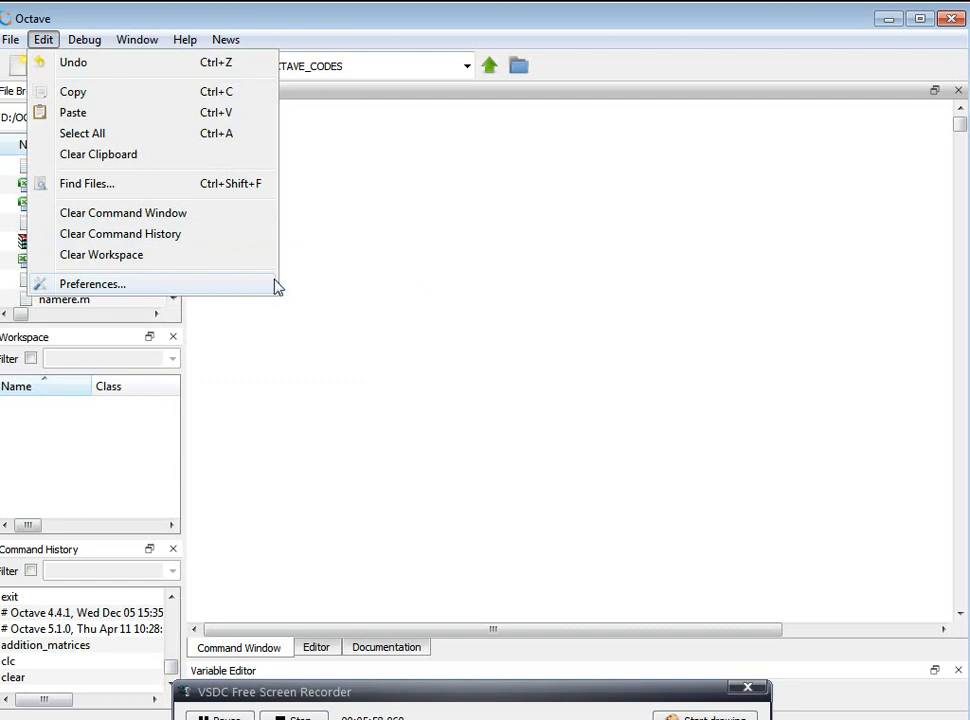
mouse_move(78, 293)
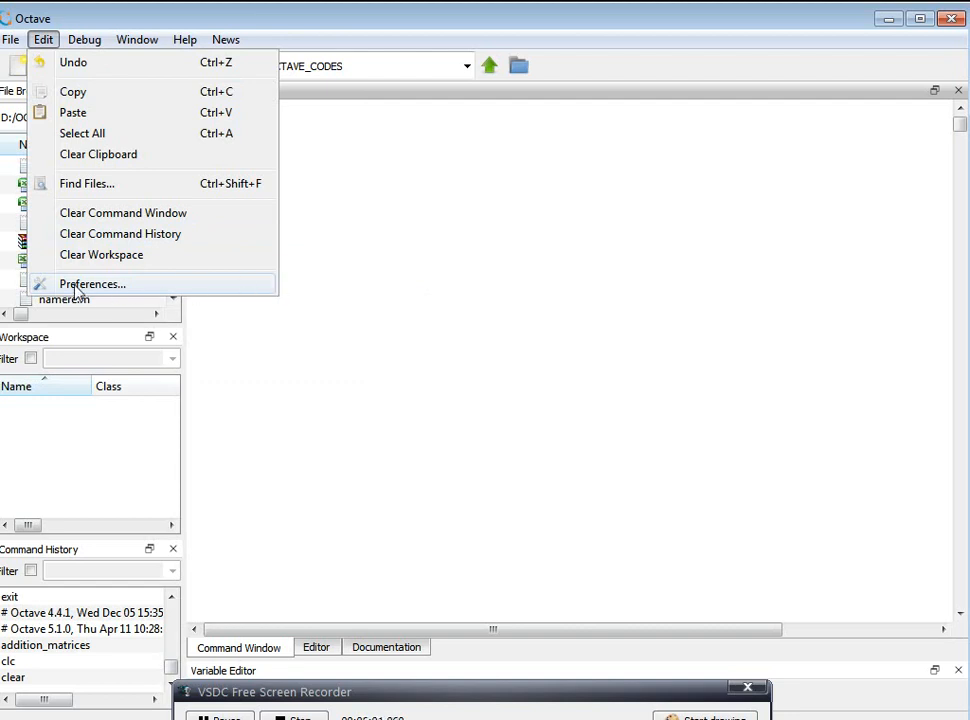
left_click(92, 284)
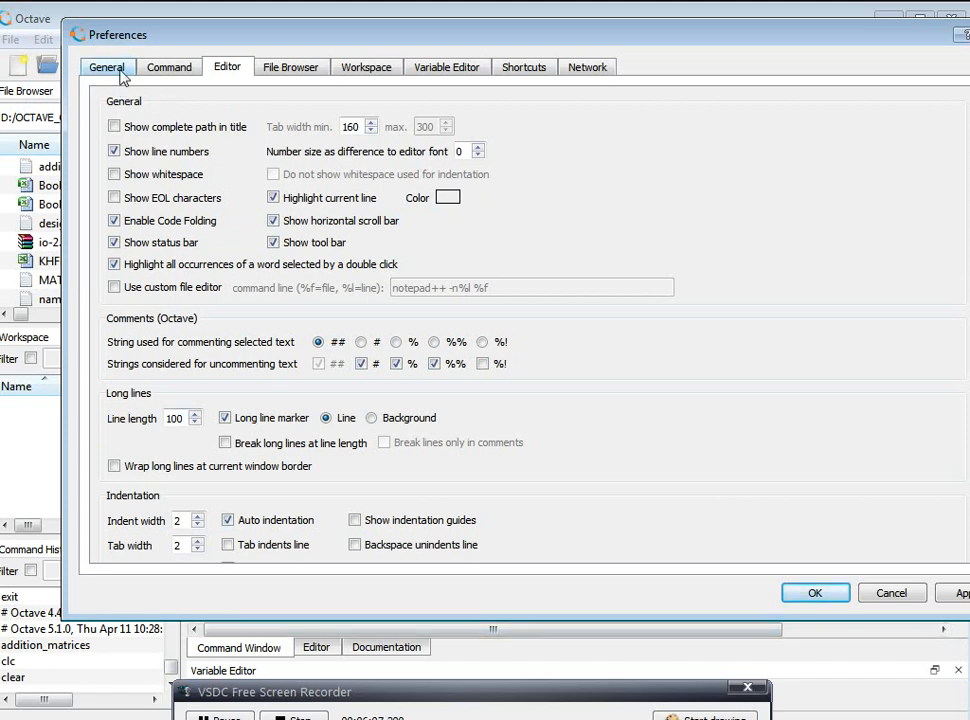
mouse_move(78, 250)
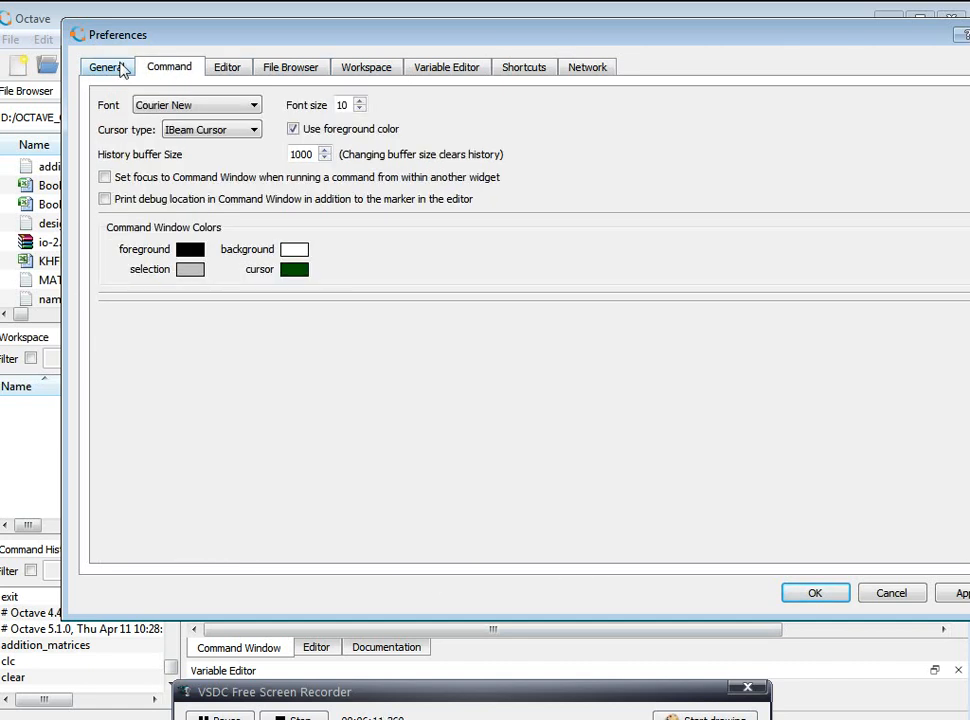
mouse_move(268, 252)
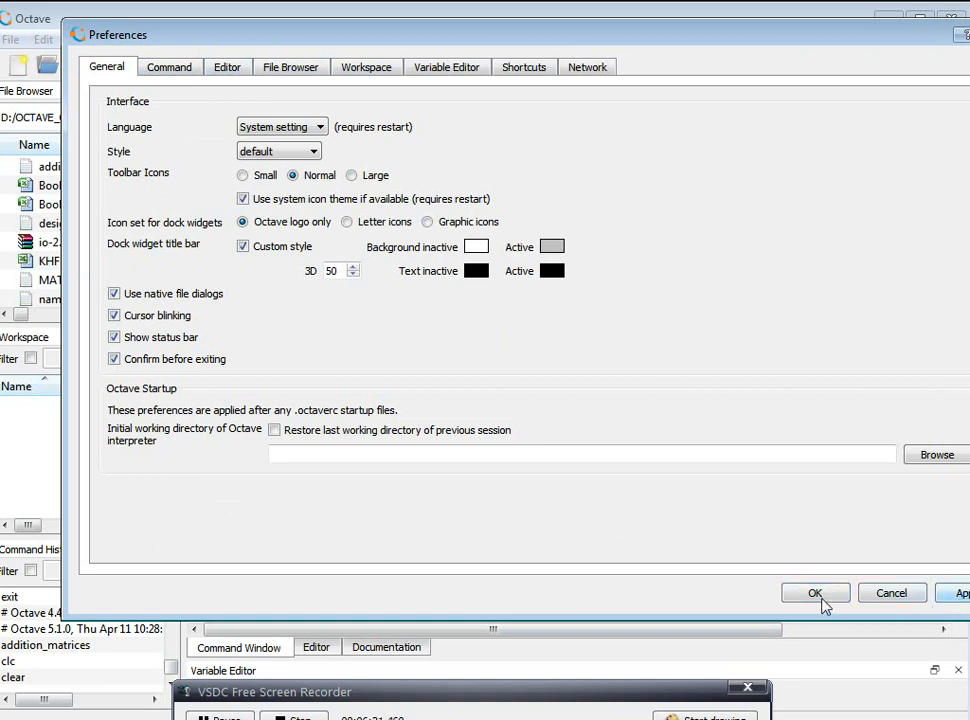
mouse_move(775, 55)
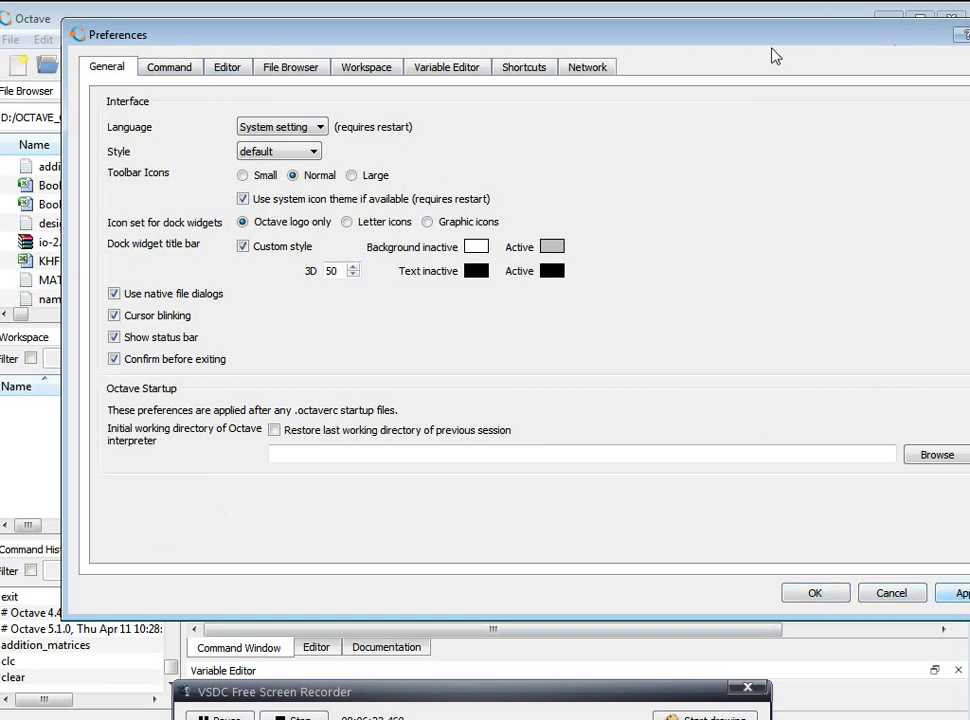